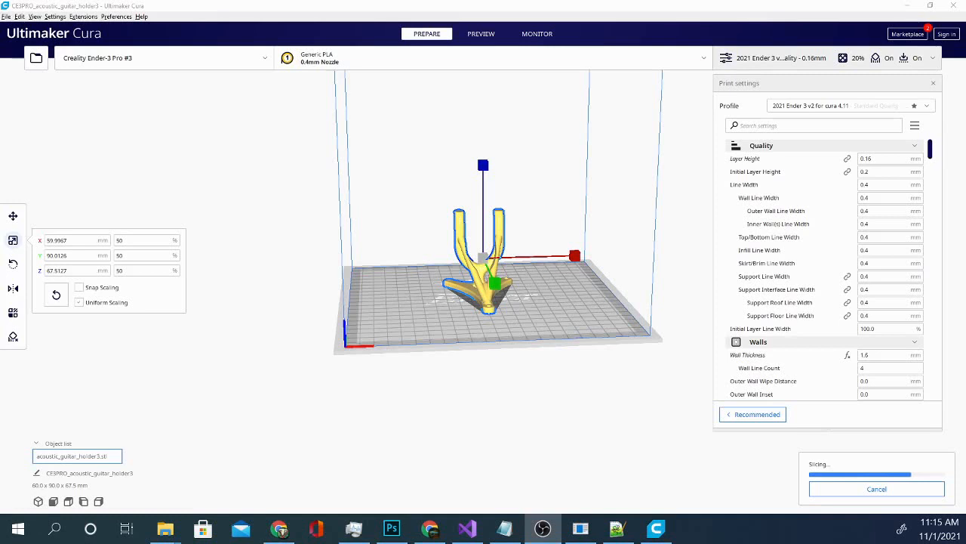
{"action": "mouse_move", "coordinate": [64, 371]}
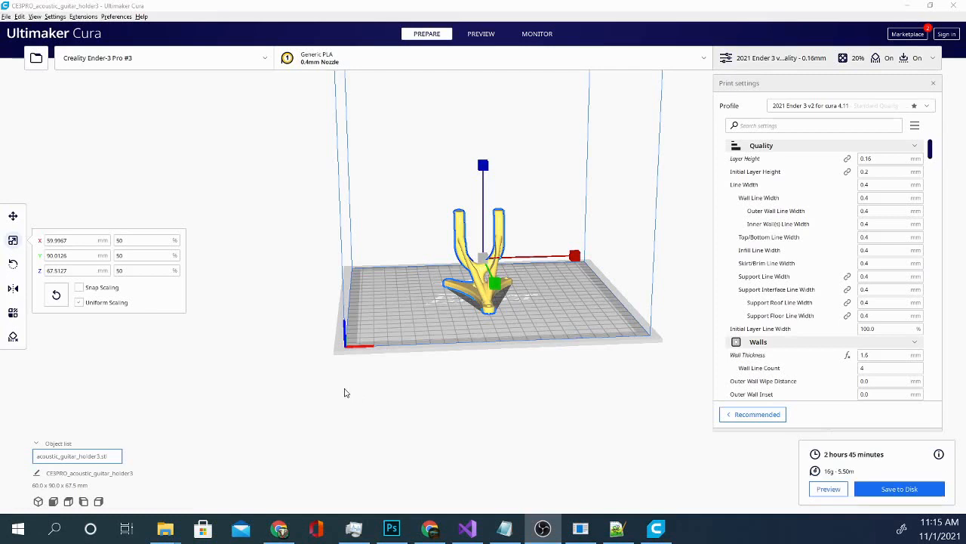
{"action": "mouse_move", "coordinate": [317, 387]}
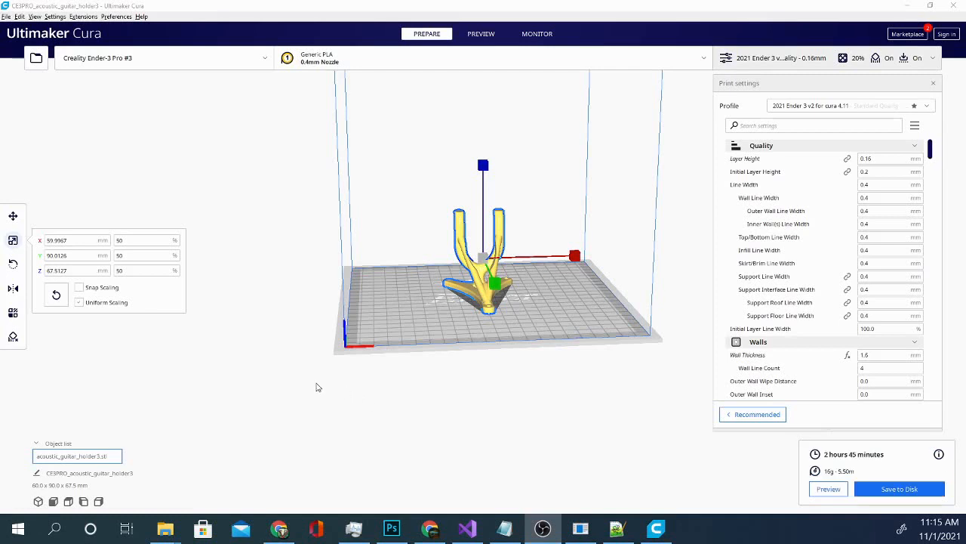
{"action": "mouse_move", "coordinate": [493, 411]}
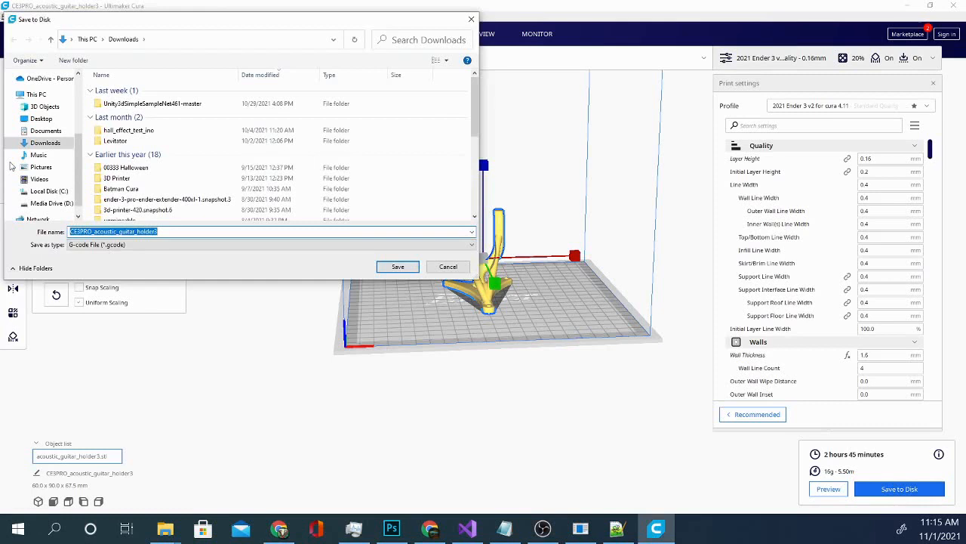
Choose the Desktop as save location and select the file name to rename it guitar
{"action": "left_click", "coordinate": [37, 94]}
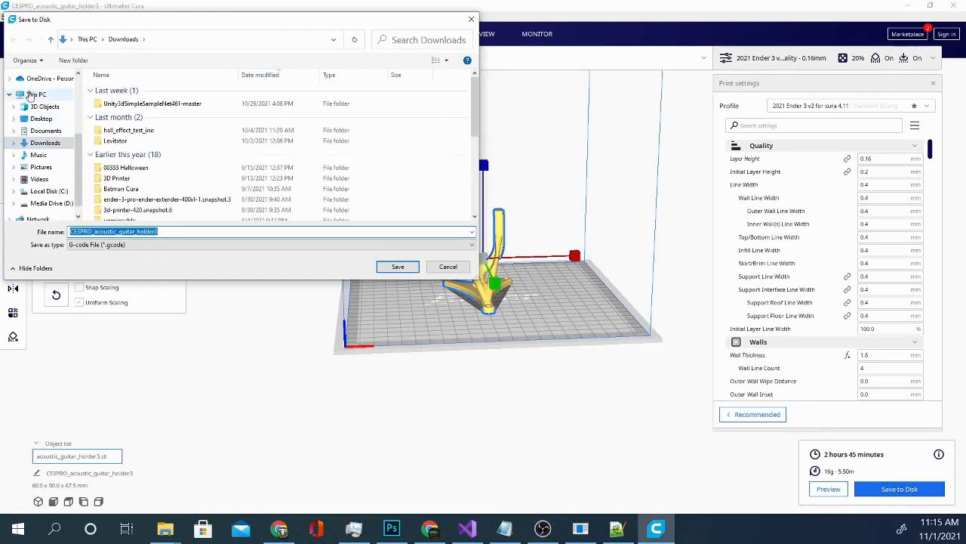
{"action": "left_click", "coordinate": [41, 118]}
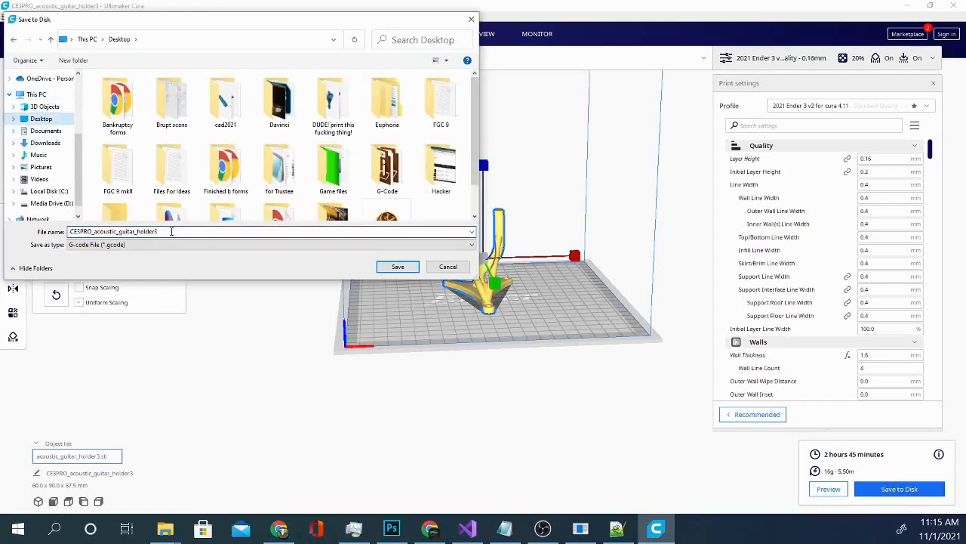
{"action": "triple_click", "coordinate": [114, 231]}
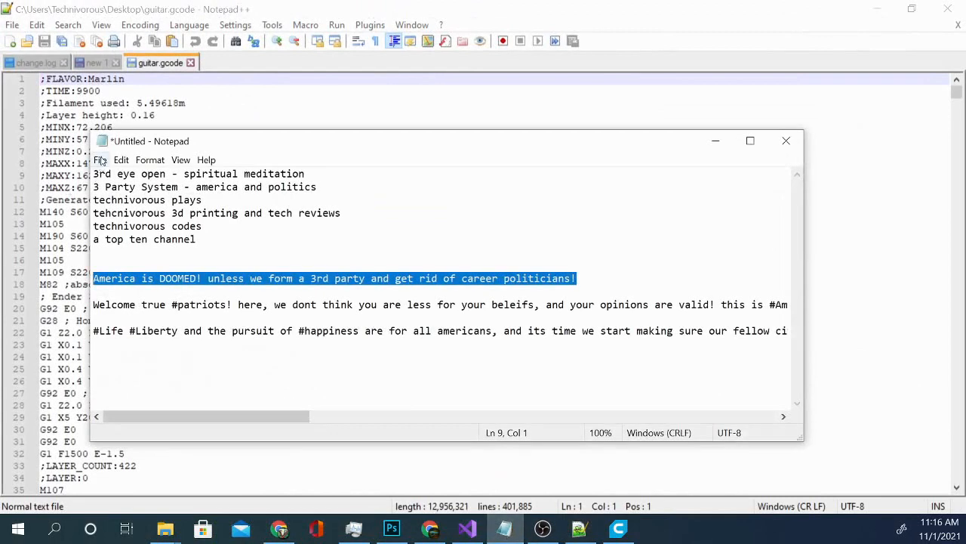
Discard the untitled notes and browse the Desktop with All Files shown to find guitar.gcode
{"action": "left_click", "coordinate": [785, 142]}
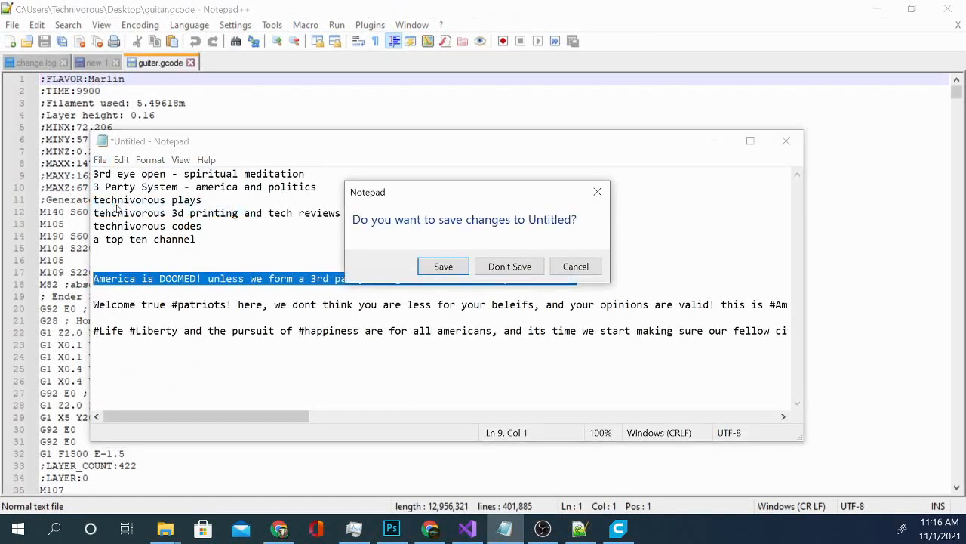
{"action": "mouse_move", "coordinate": [444, 266]}
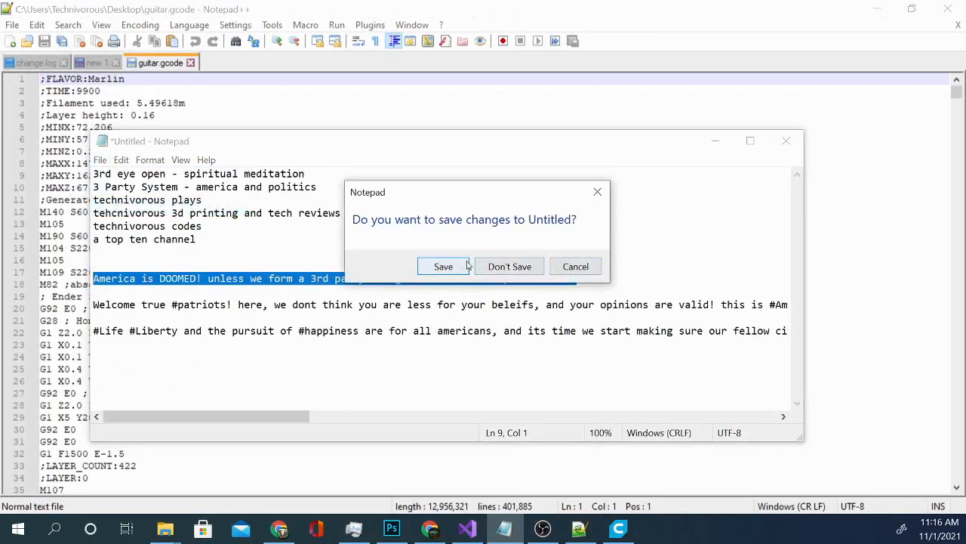
{"action": "left_click", "coordinate": [510, 265]}
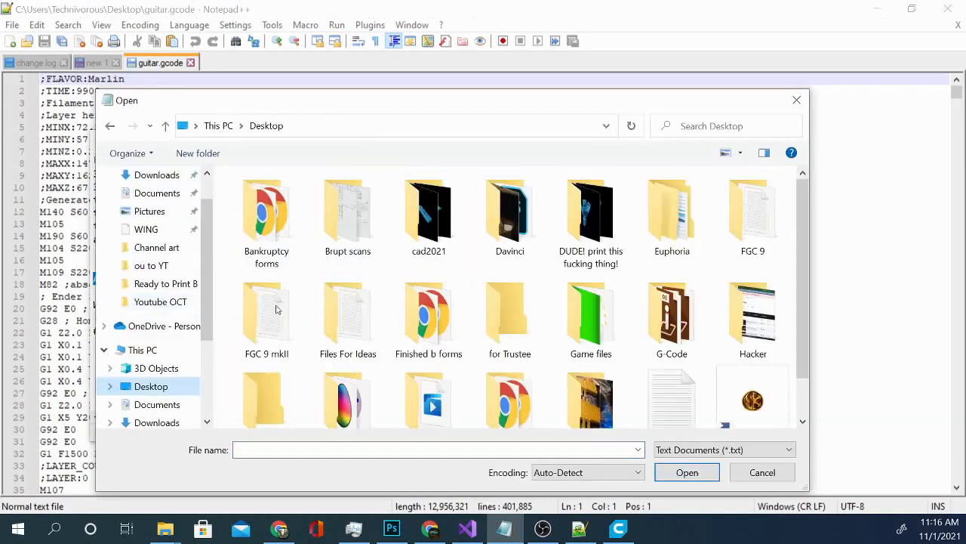
{"action": "scroll", "scroll_direction": "down", "scroll_amount": 3}
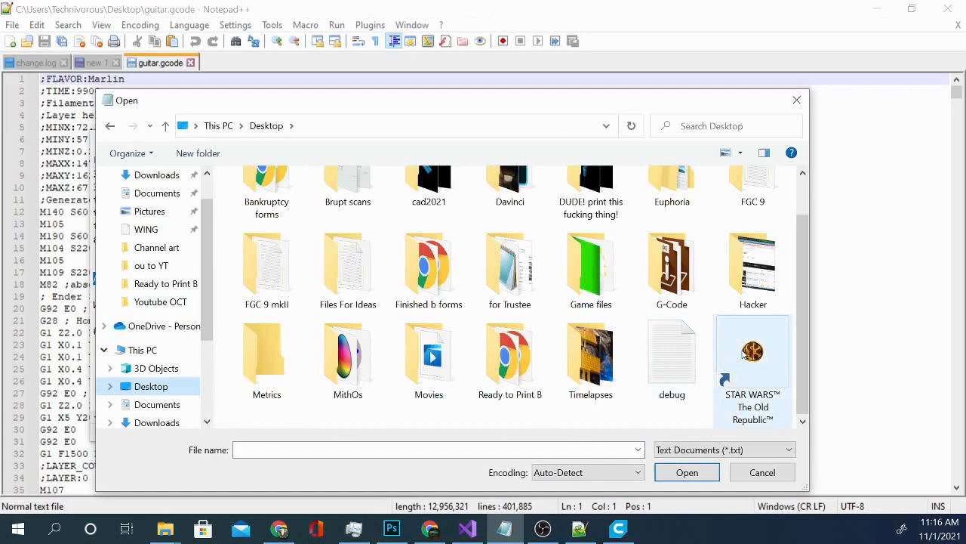
{"action": "left_click", "coordinate": [789, 450]}
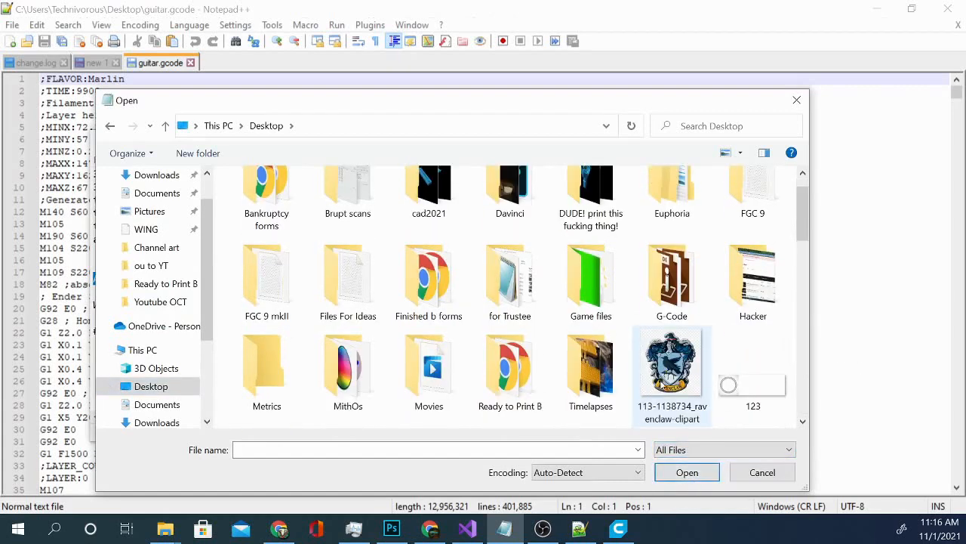
{"action": "scroll", "scroll_direction": "up", "scroll_amount": 3}
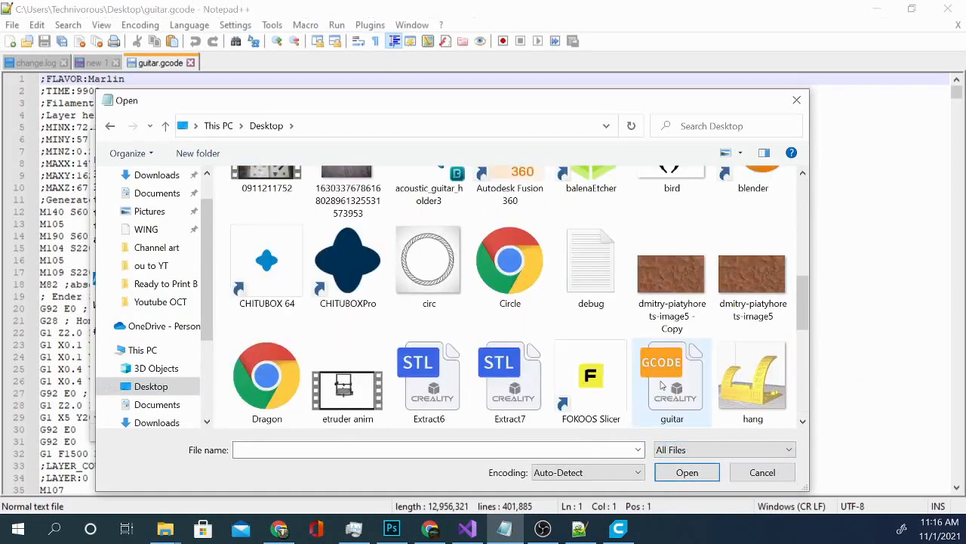
{"action": "scroll", "scroll_direction": "down", "scroll_amount": 3}
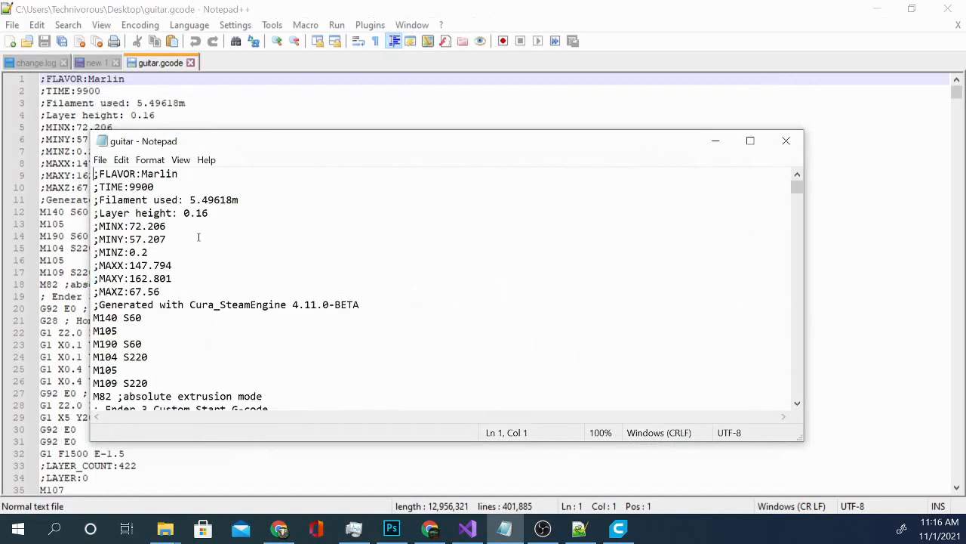
{"action": "mouse_move", "coordinate": [262, 121]}
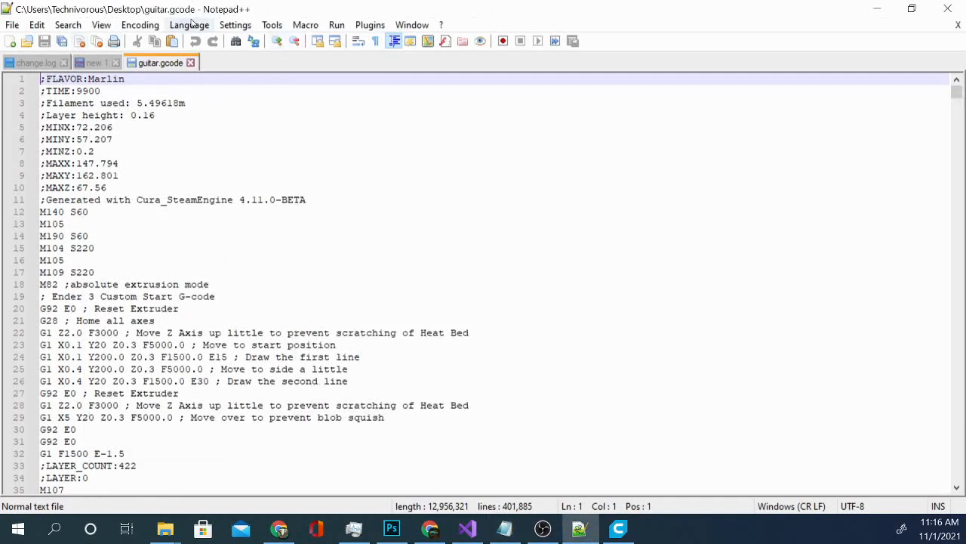
{"action": "left_click", "coordinate": [188, 25]}
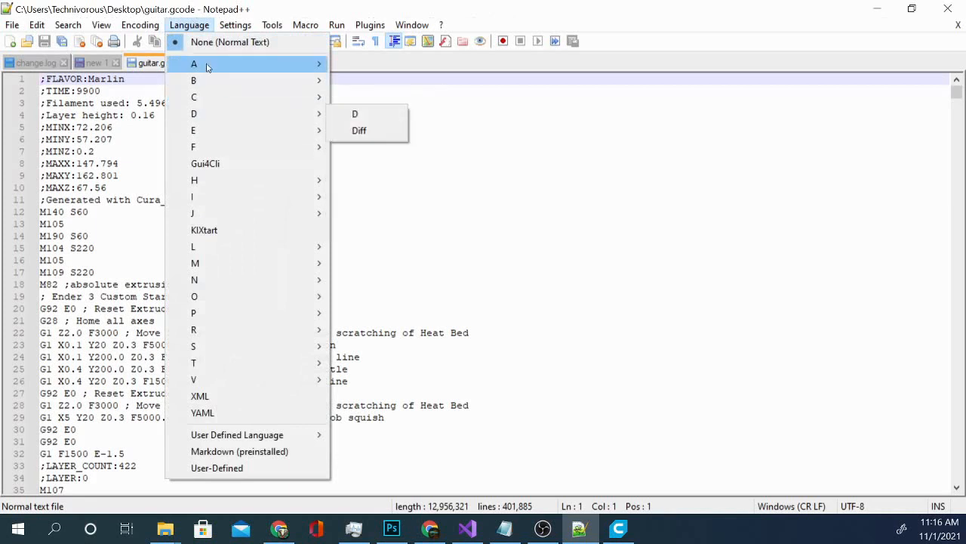
{"action": "mouse_move", "coordinate": [260, 346]}
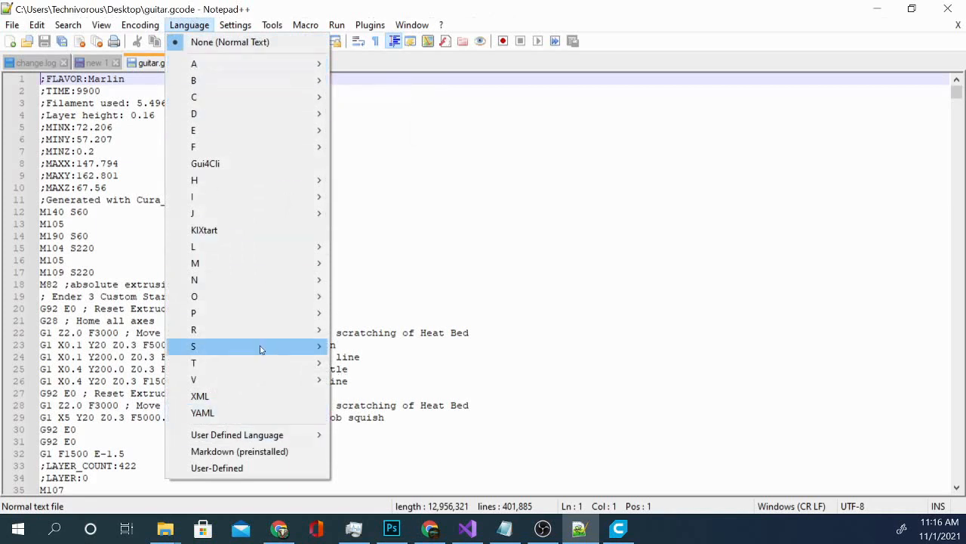
{"action": "mouse_move", "coordinate": [195, 263]}
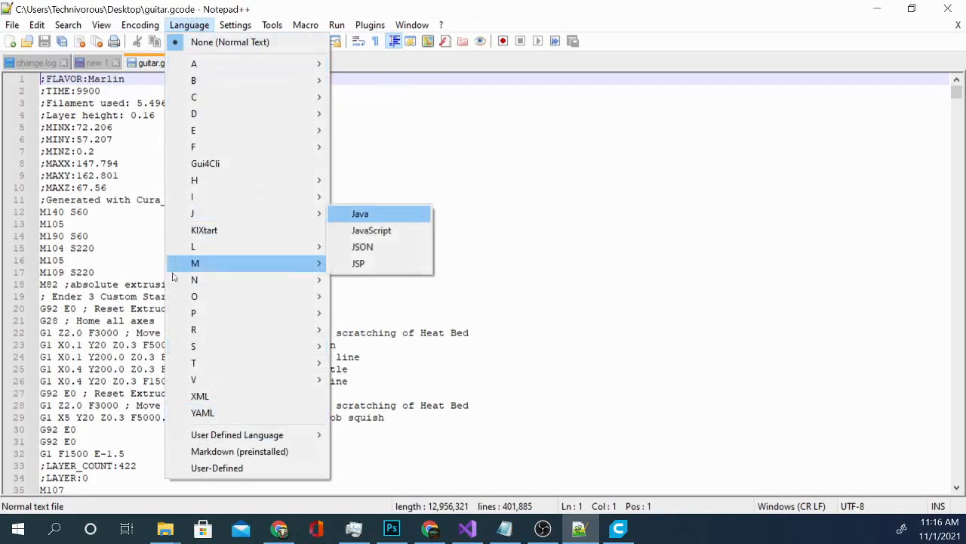
{"action": "mouse_move", "coordinate": [192, 197]}
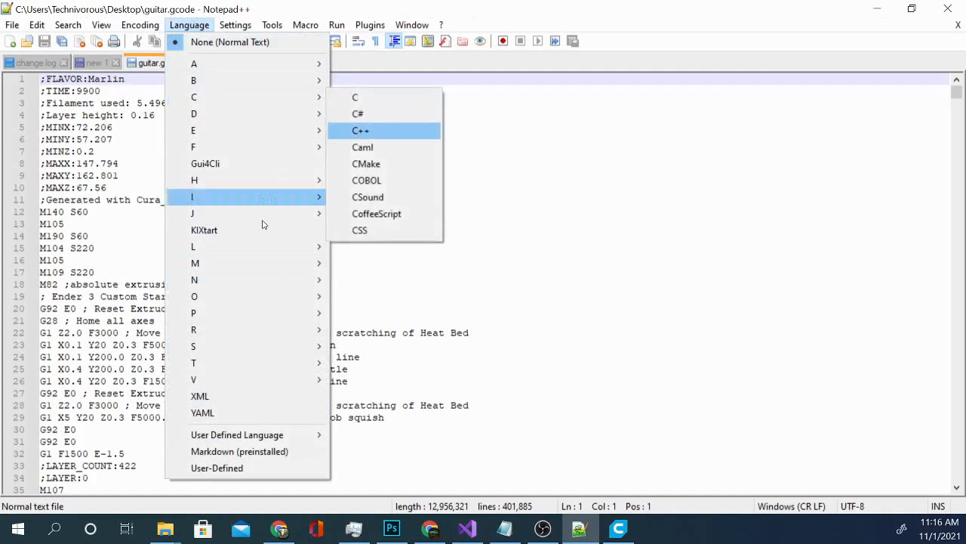
{"action": "left_click", "coordinate": [139, 24]}
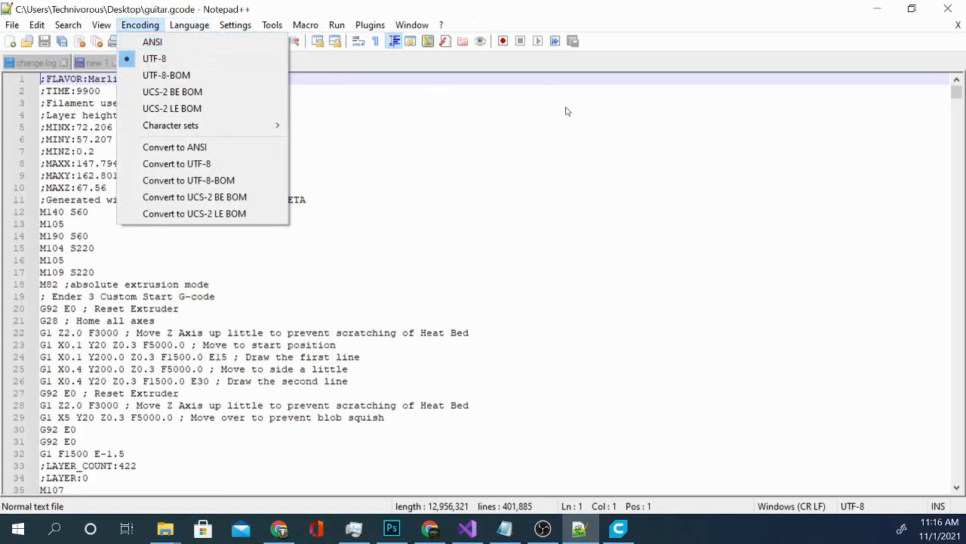
{"action": "left_click", "coordinate": [413, 269]}
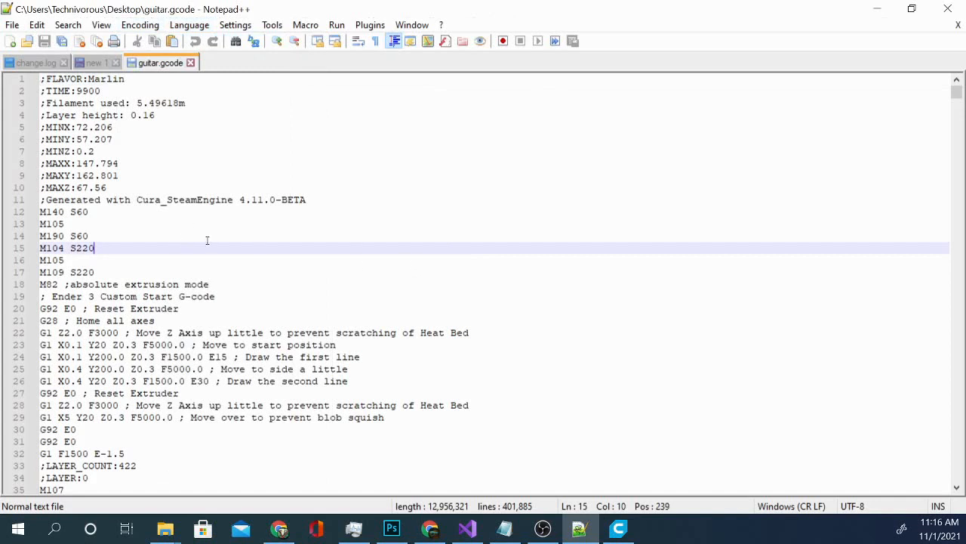
{"action": "mouse_move", "coordinate": [267, 236]}
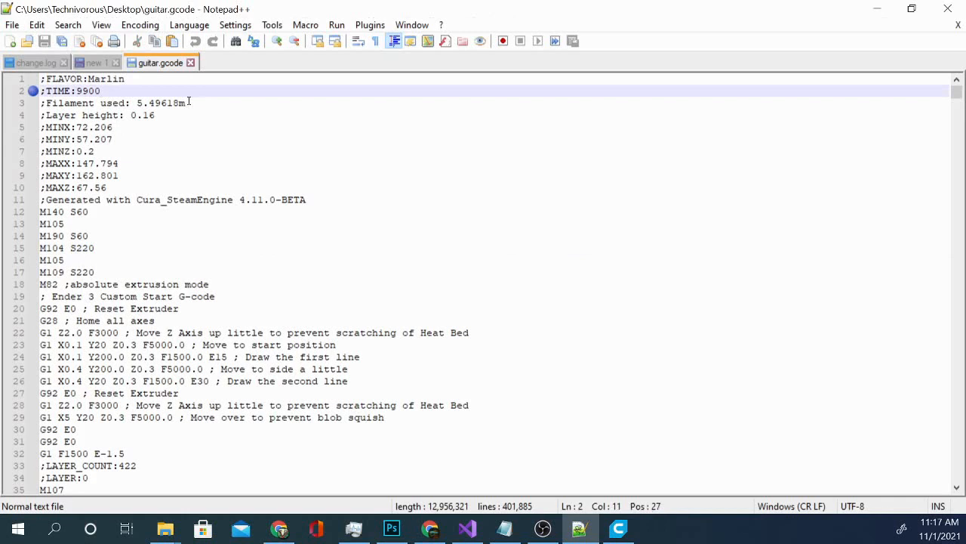
Scroll guitar.gcode past the Ender 3 Custom Start G-code down into the skirt moves, marking layer height 0.16
{"action": "left_click", "coordinate": [79, 175]}
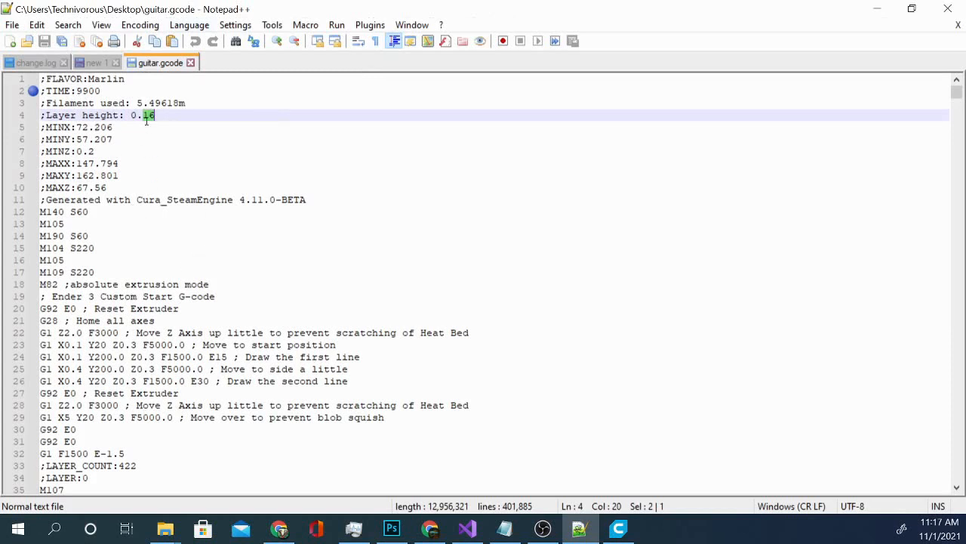
{"action": "mouse_move", "coordinate": [209, 369]}
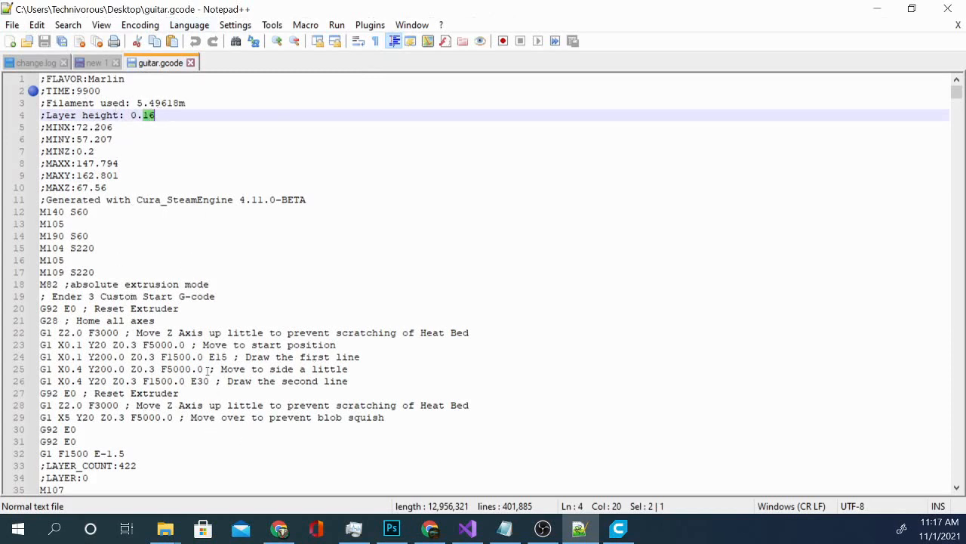
{"action": "scroll", "scroll_direction": "down", "scroll_amount": 3}
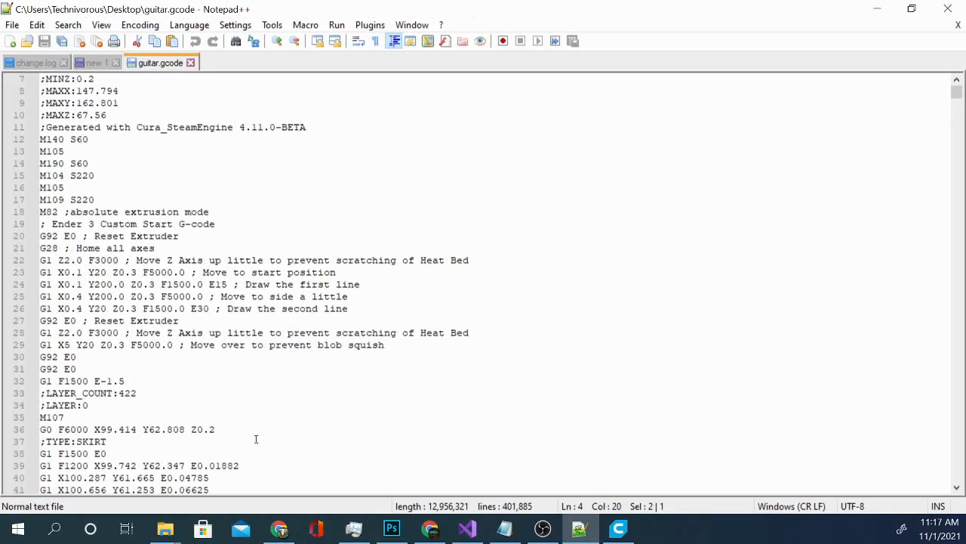
{"action": "scroll", "scroll_direction": "up", "scroll_amount": 3}
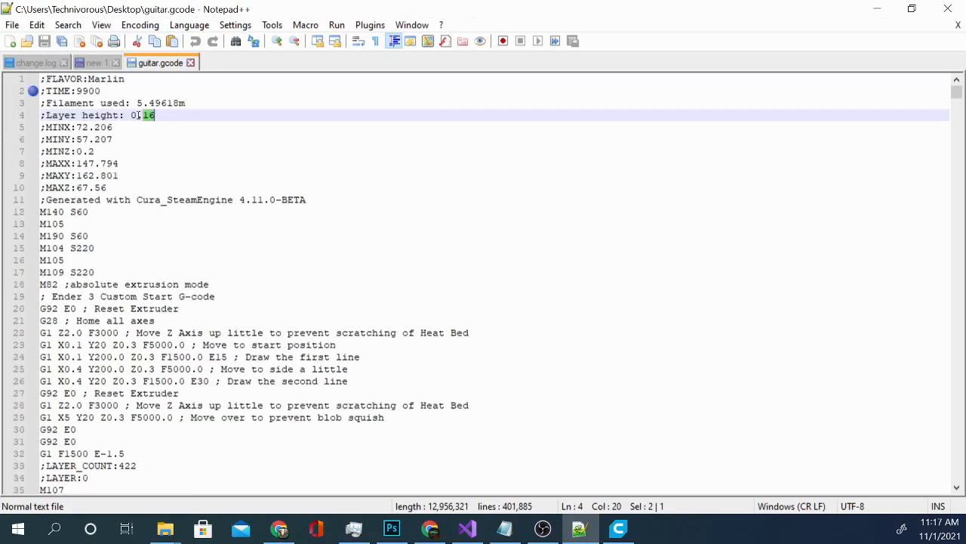
{"action": "scroll", "scroll_direction": "down", "scroll_amount": 3}
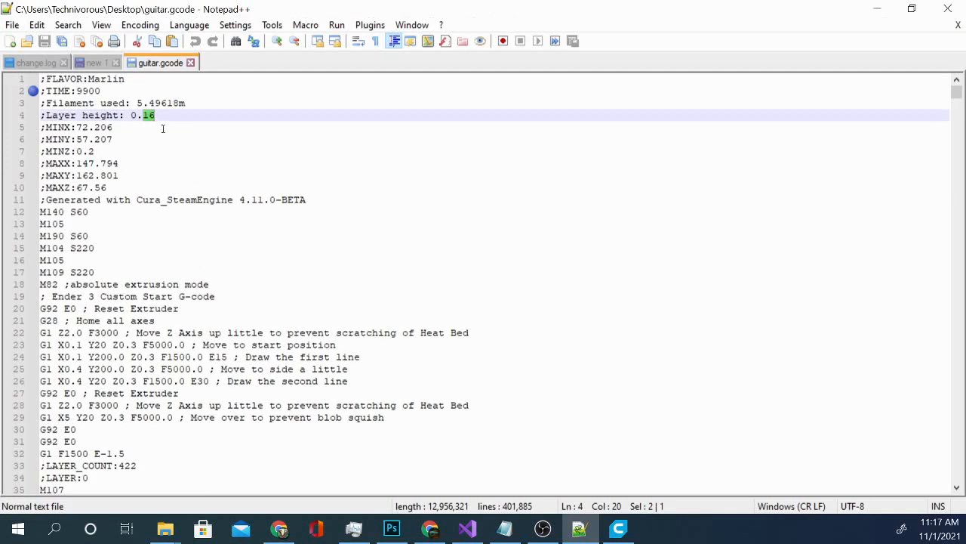
{"action": "mouse_move", "coordinate": [190, 271]}
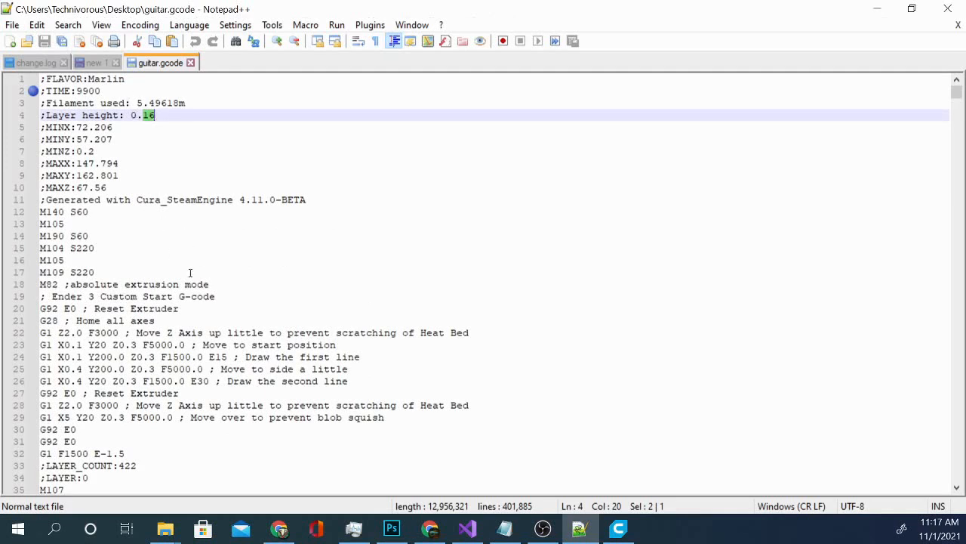
{"action": "scroll", "scroll_direction": "down", "scroll_amount": 3}
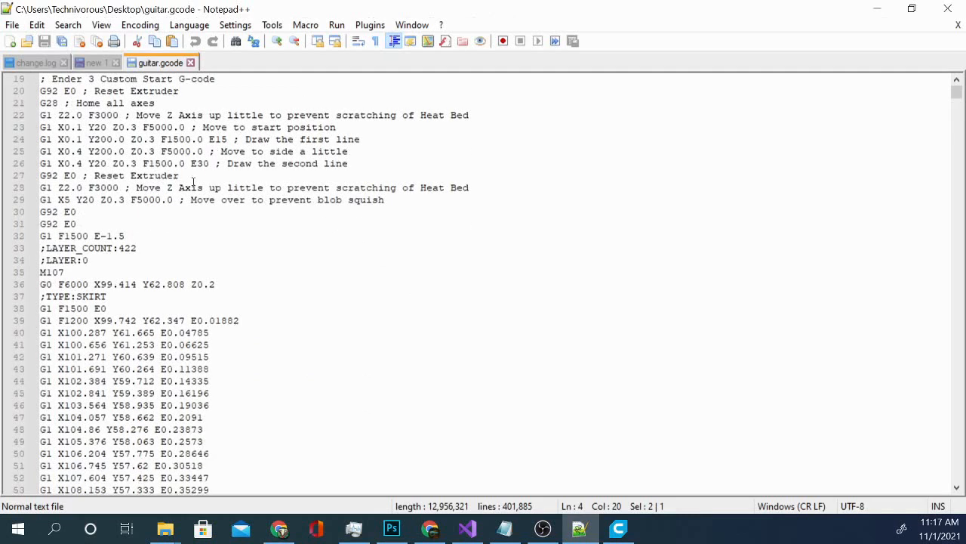
Scroll down to the end of guitar.gcode where the closing G-code begins
{"action": "scroll", "scroll_direction": "down", "scroll_amount": 3}
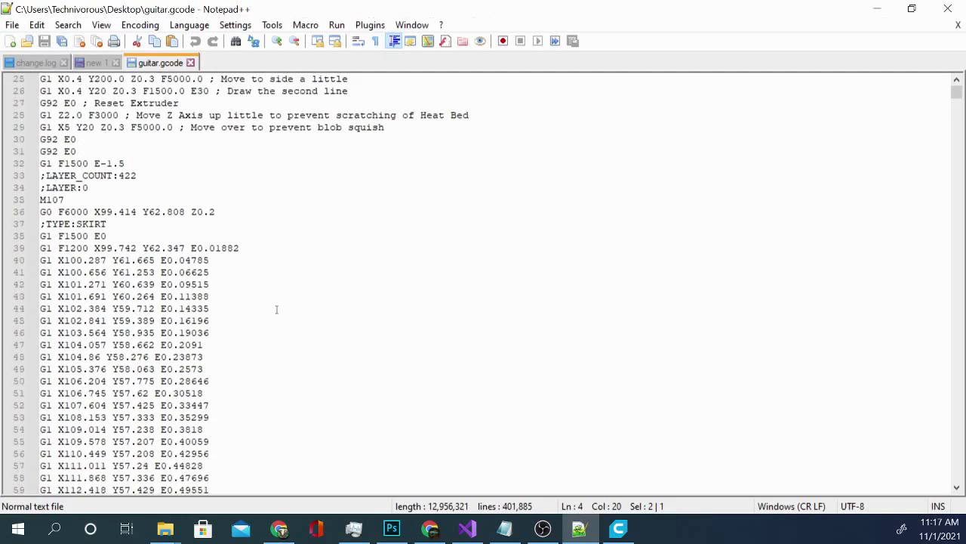
{"action": "scroll", "scroll_direction": "down", "scroll_amount": 3}
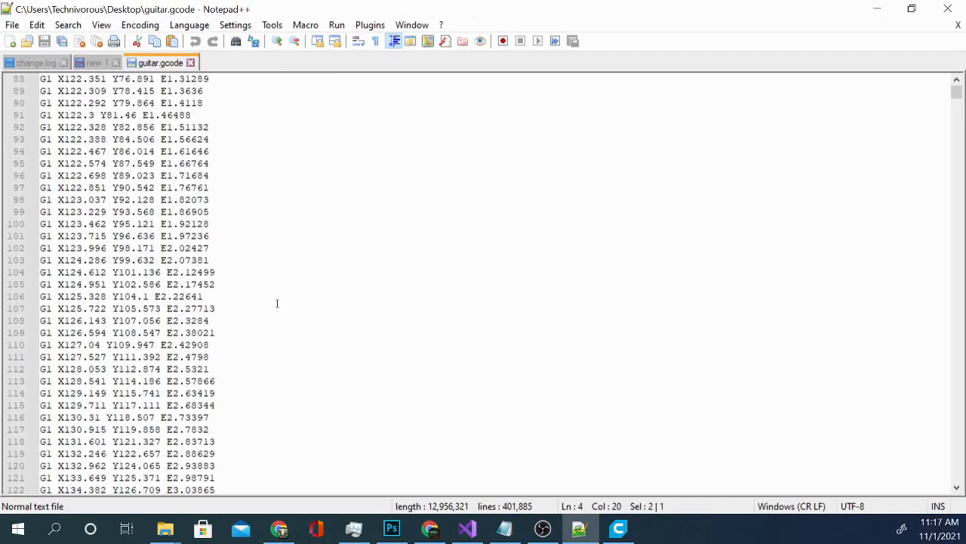
{"action": "scroll", "scroll_direction": "down", "scroll_amount": 3}
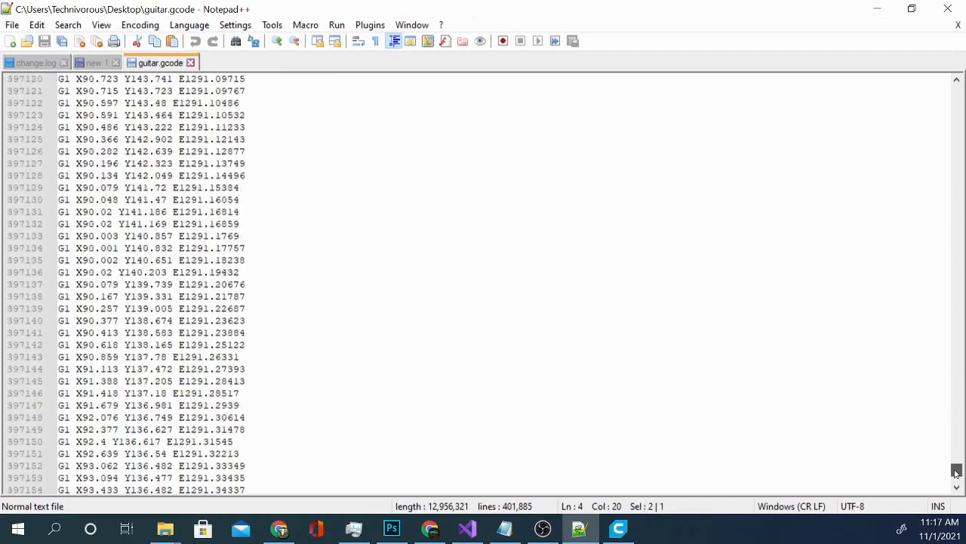
{"action": "scroll", "scroll_direction": "down", "scroll_amount": 3}
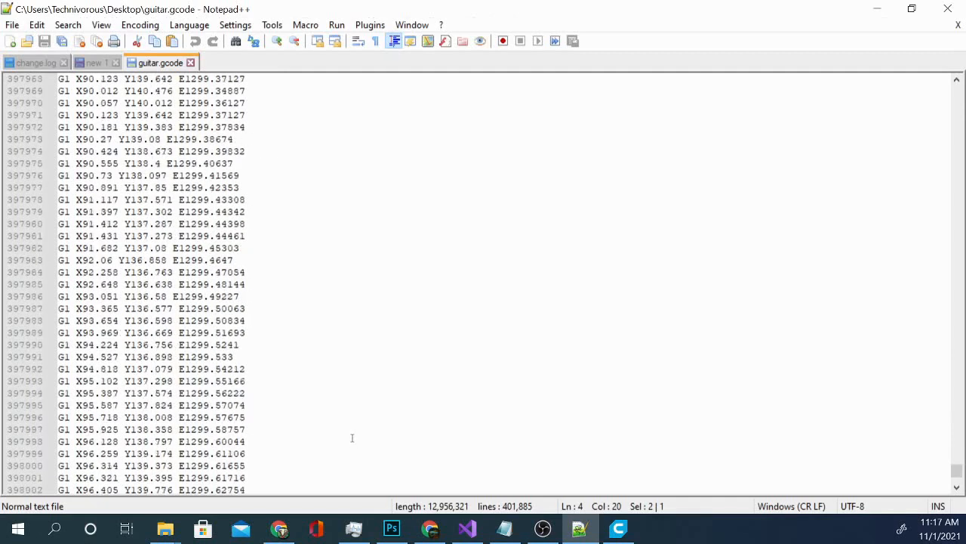
{"action": "scroll", "scroll_direction": "down", "scroll_amount": 3}
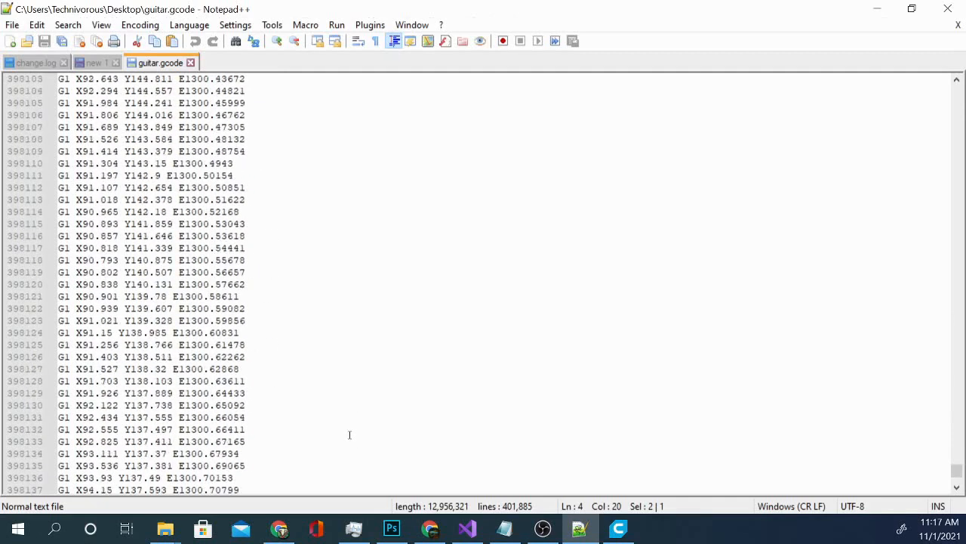
{"action": "scroll", "scroll_direction": "down", "scroll_amount": 3}
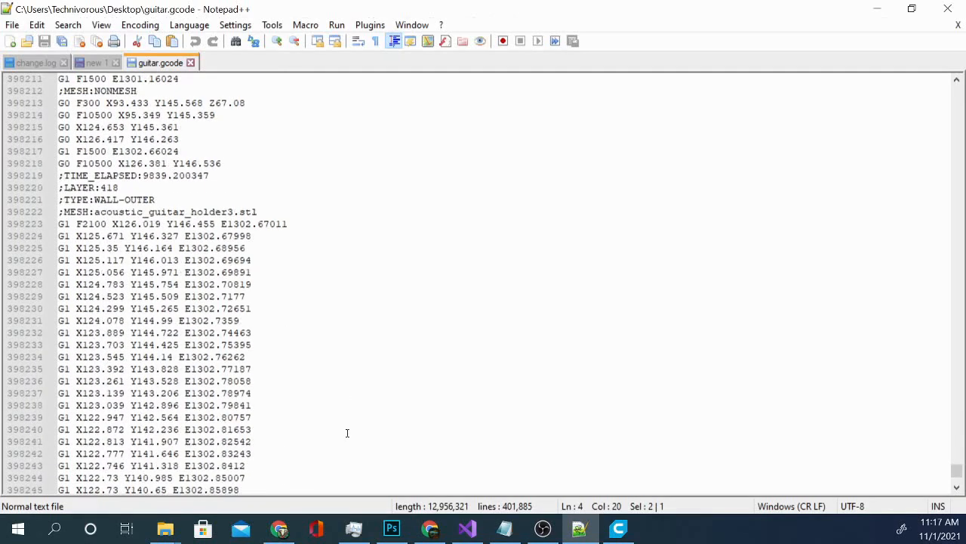
{"action": "mouse_move", "coordinate": [367, 266]}
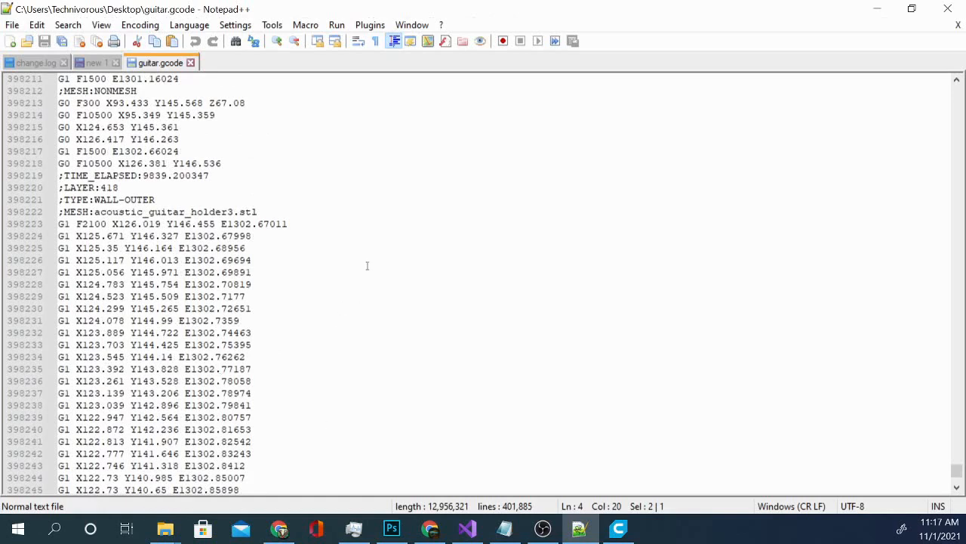
{"action": "scroll", "scroll_direction": "down", "scroll_amount": 3}
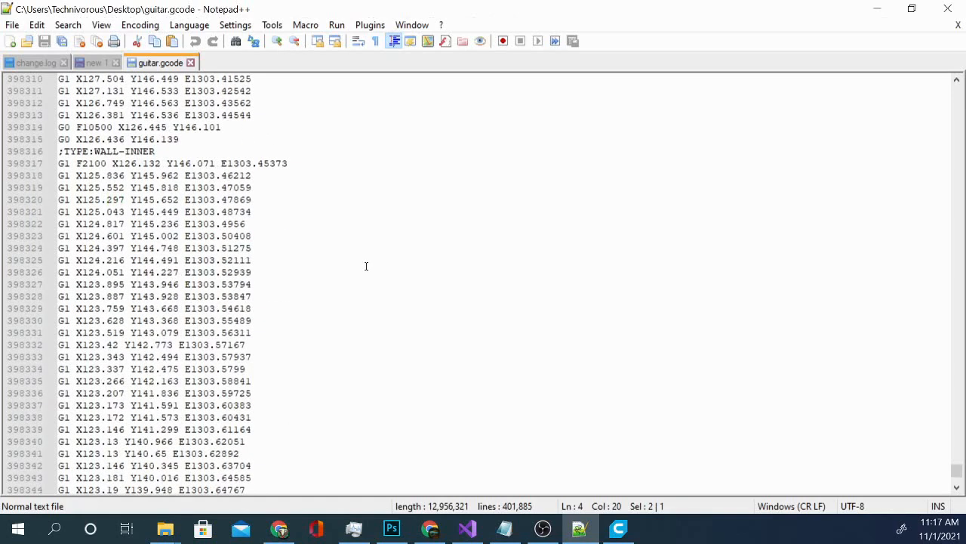
{"action": "scroll", "scroll_direction": "down", "scroll_amount": 3}
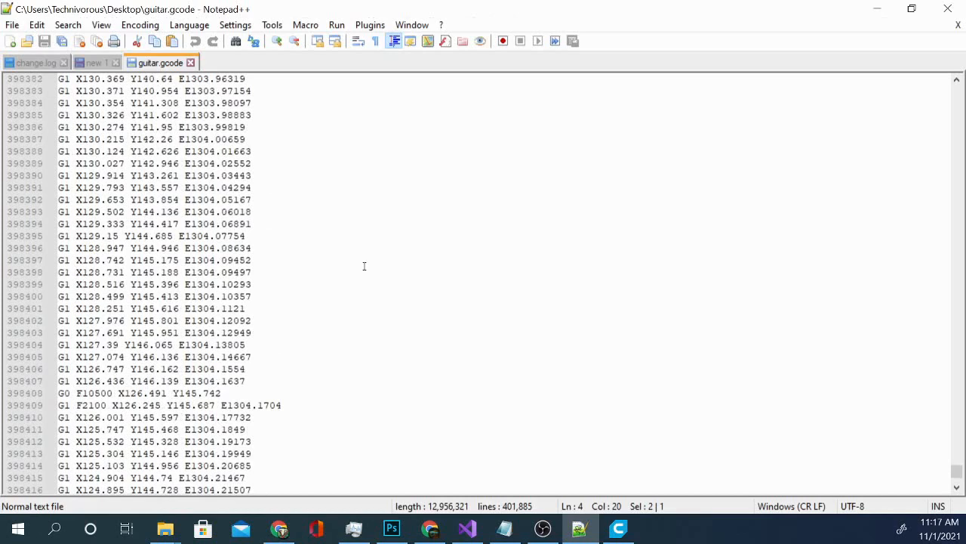
{"action": "scroll", "scroll_direction": "down", "scroll_amount": 3}
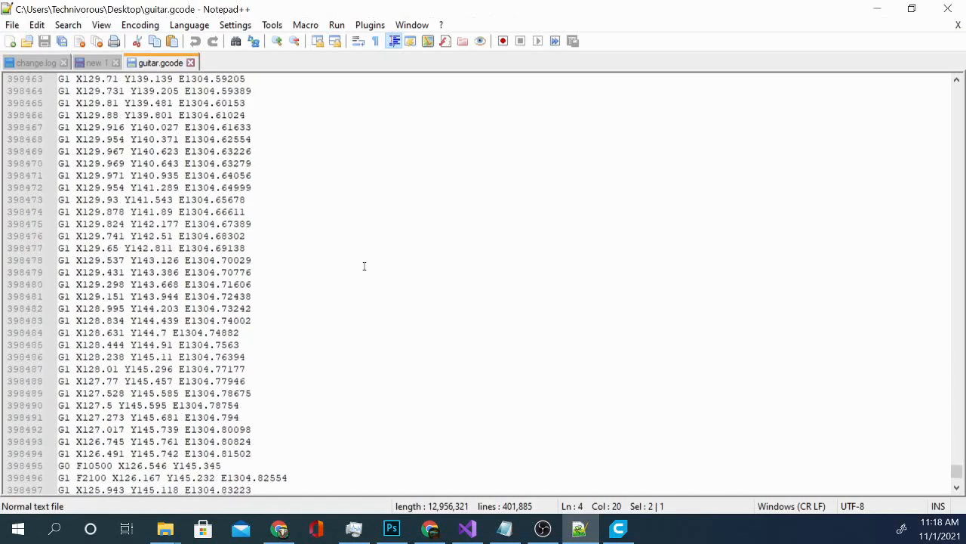
{"action": "scroll", "scroll_direction": "down", "scroll_amount": 3}
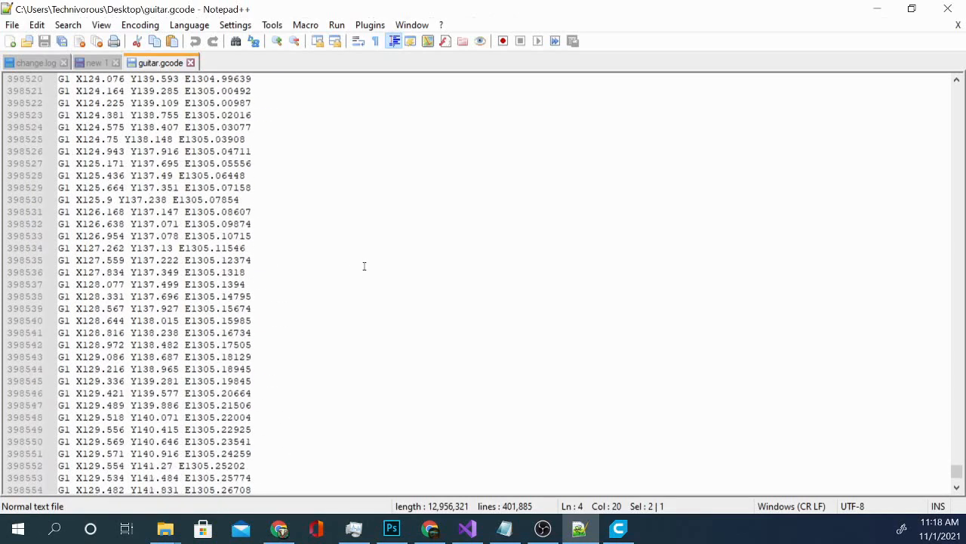
{"action": "scroll", "scroll_direction": "down", "scroll_amount": 3}
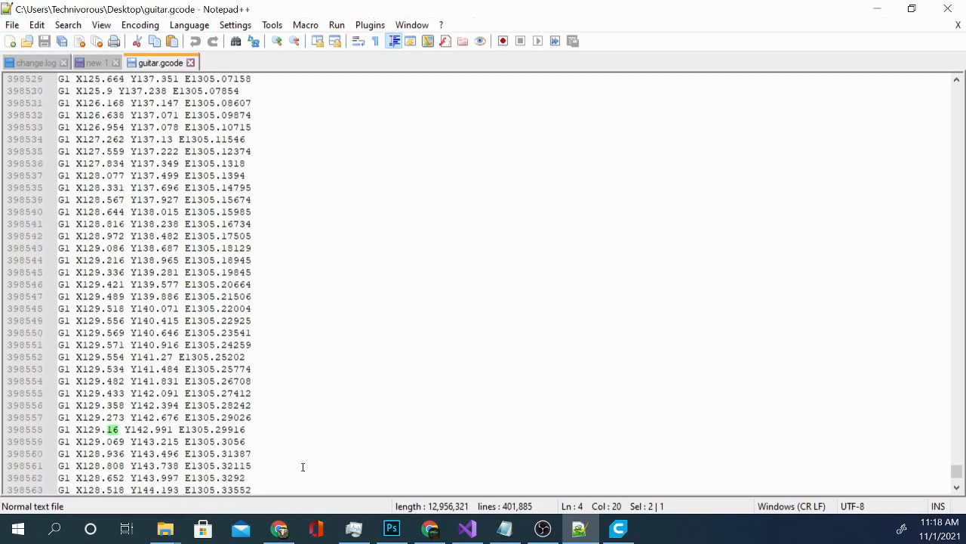
{"action": "scroll", "scroll_direction": "down", "scroll_amount": 3}
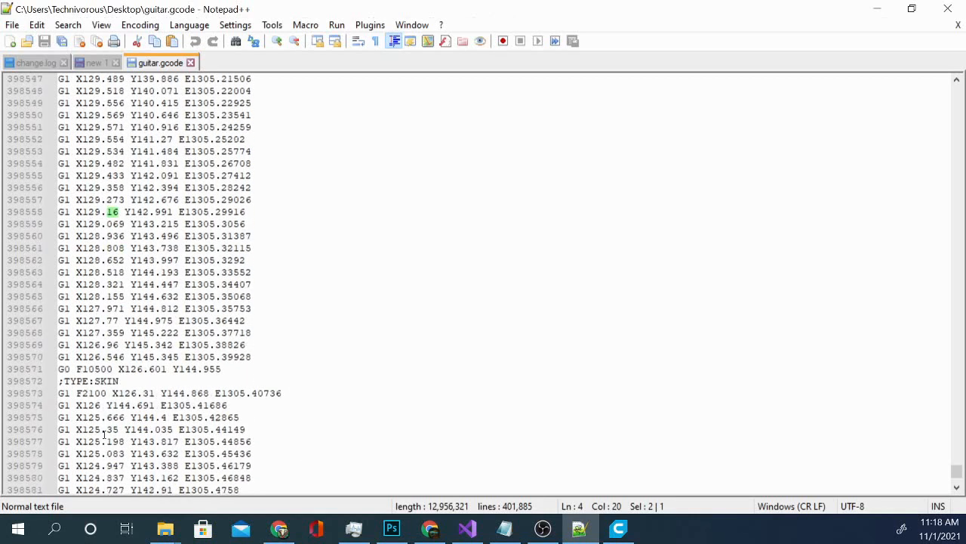
{"action": "scroll", "scroll_direction": "down", "scroll_amount": 3}
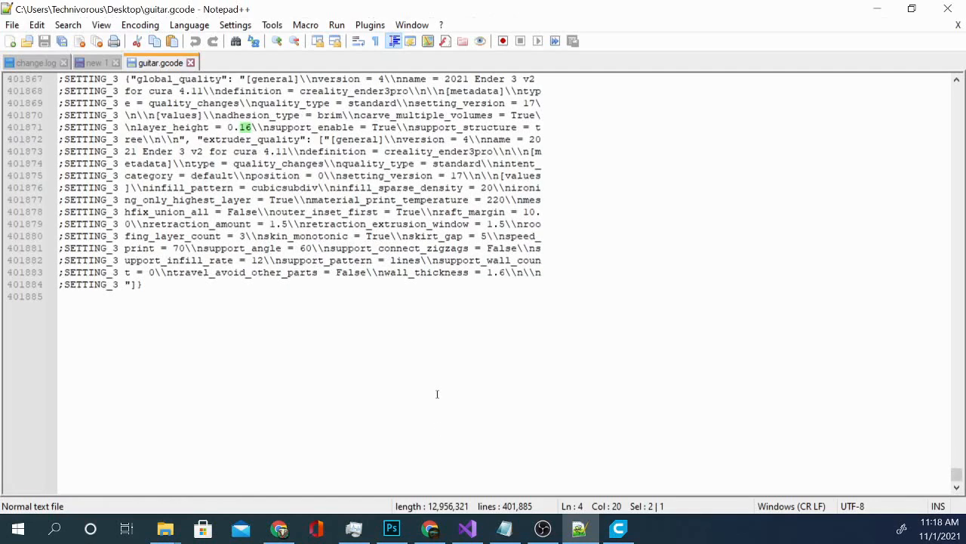
{"action": "scroll", "scroll_direction": "up", "scroll_amount": 3}
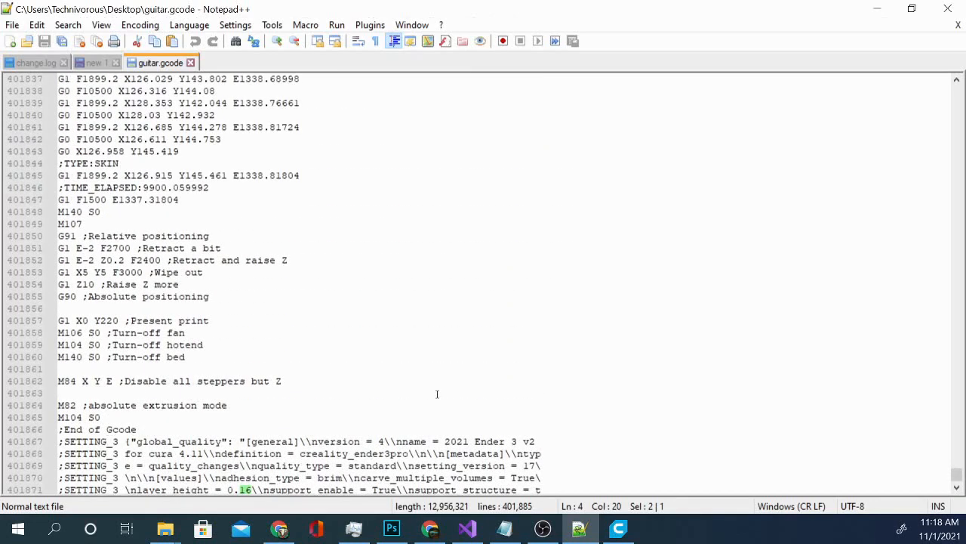
Select the end G-code lines from 'G91 ;Relative positioning' through 'M140 S0 ;Turn-off bed'
{"action": "left_click_drag", "start_coordinate": [58, 235], "coordinate": [208, 296]}
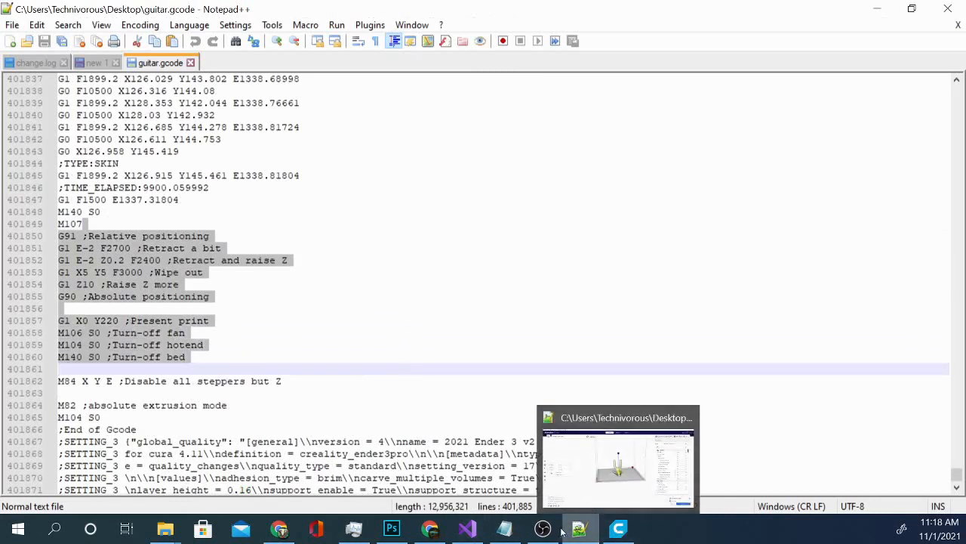
In Cura, show the Creality Ender-3 Pro #3 machine settings and select its entire End G-code script
{"action": "left_click", "coordinate": [618, 453]}
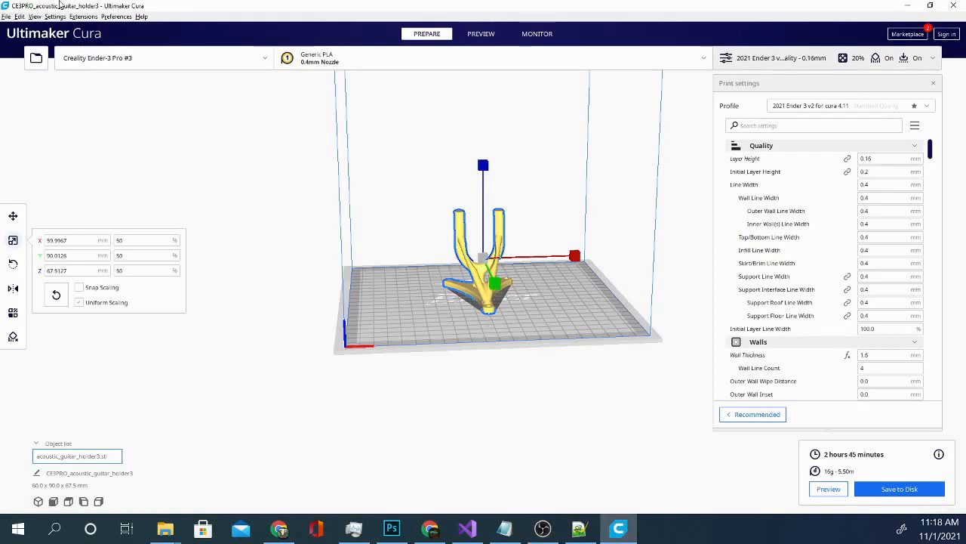
{"action": "left_click", "coordinate": [55, 15]}
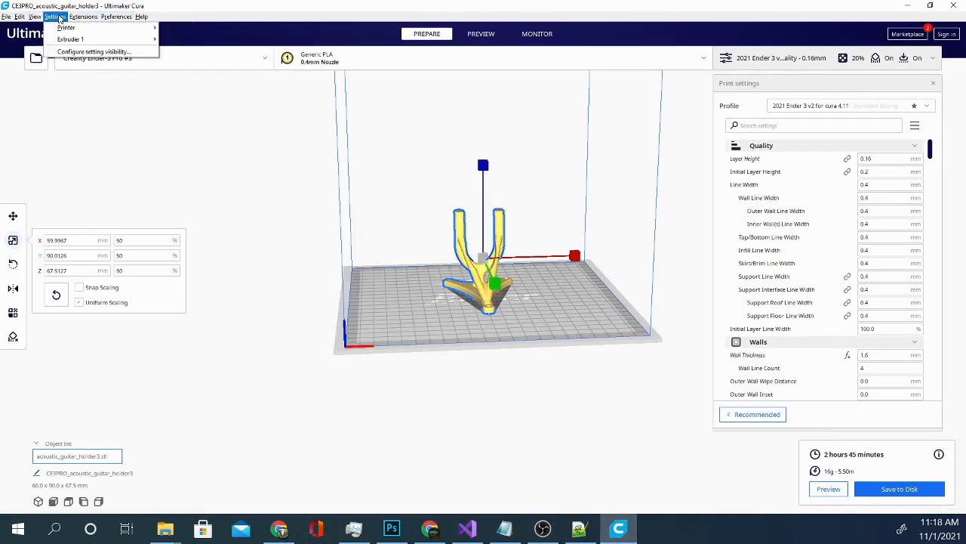
{"action": "left_click", "coordinate": [67, 27]}
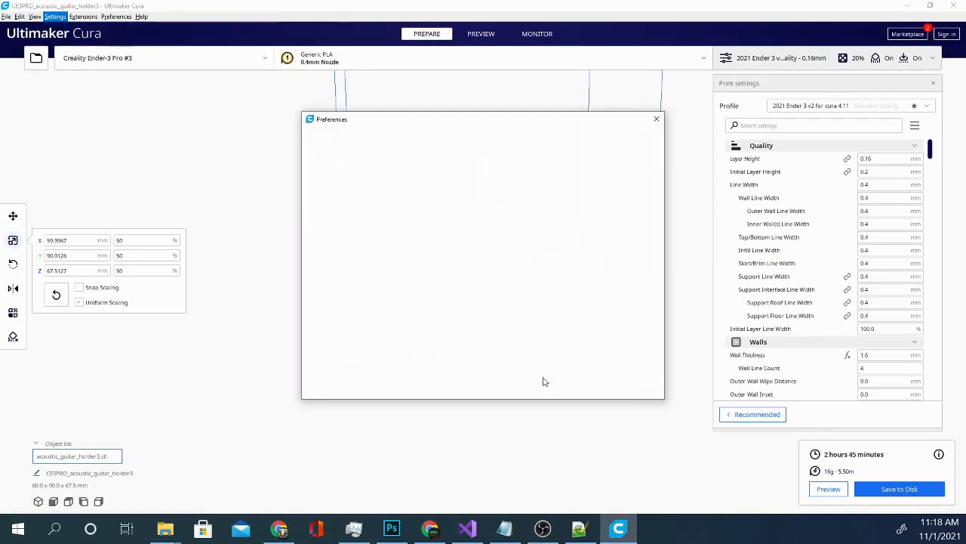
{"action": "left_click", "coordinate": [320, 151]}
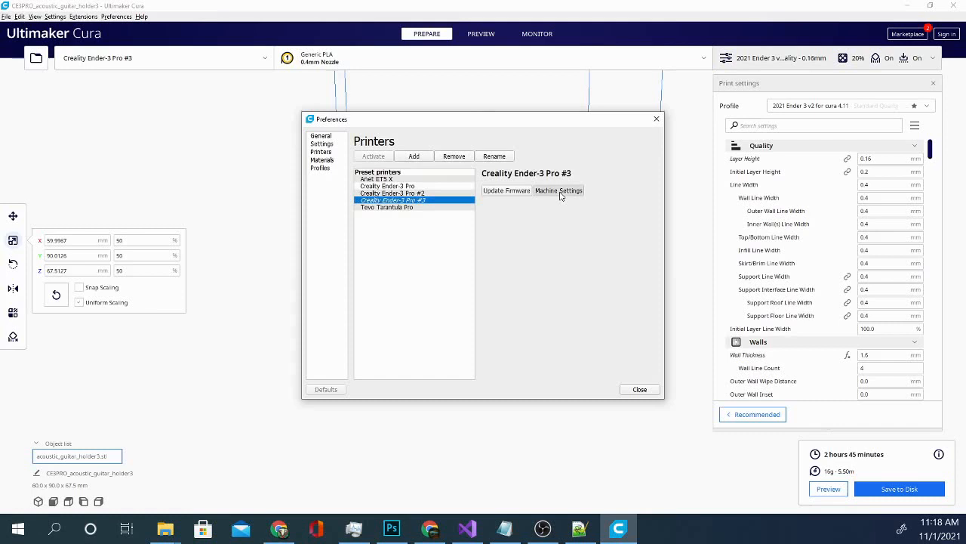
{"action": "left_click", "coordinate": [559, 190]}
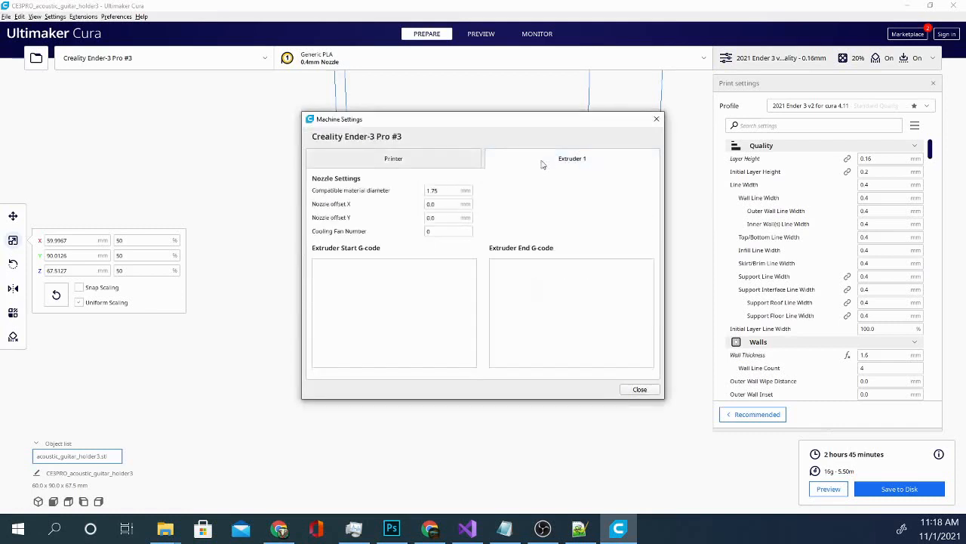
{"action": "left_click", "coordinate": [392, 158]}
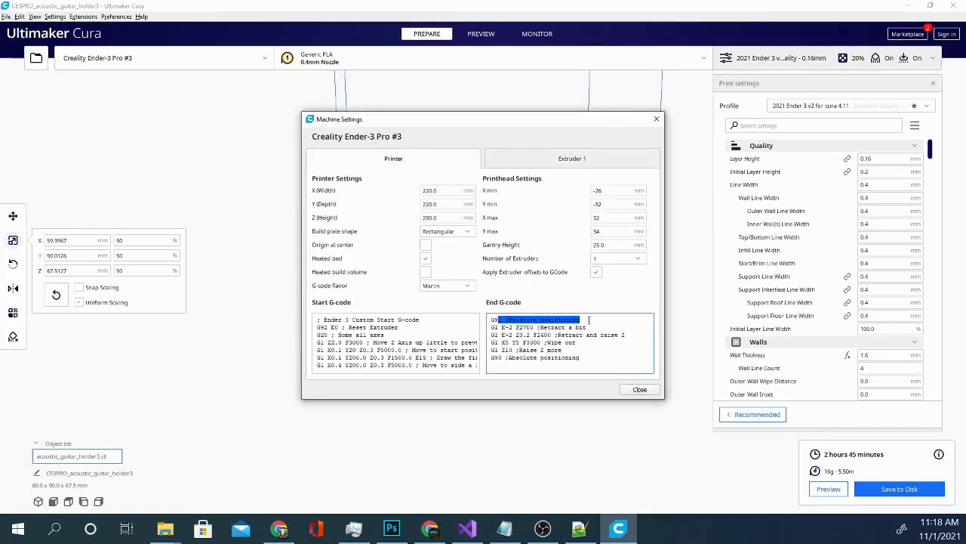
{"action": "key", "text": "ctrl+a"}
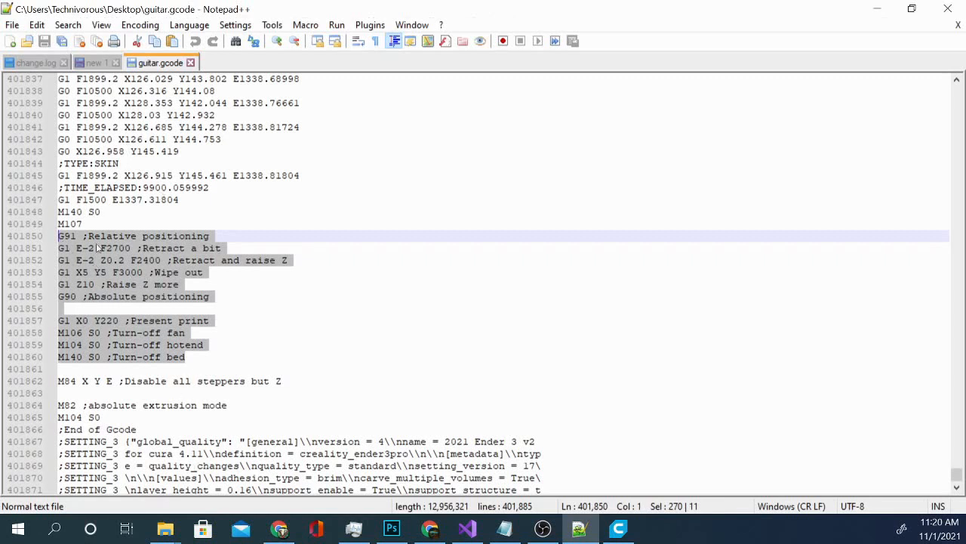
{"action": "mouse_move", "coordinate": [145, 316]}
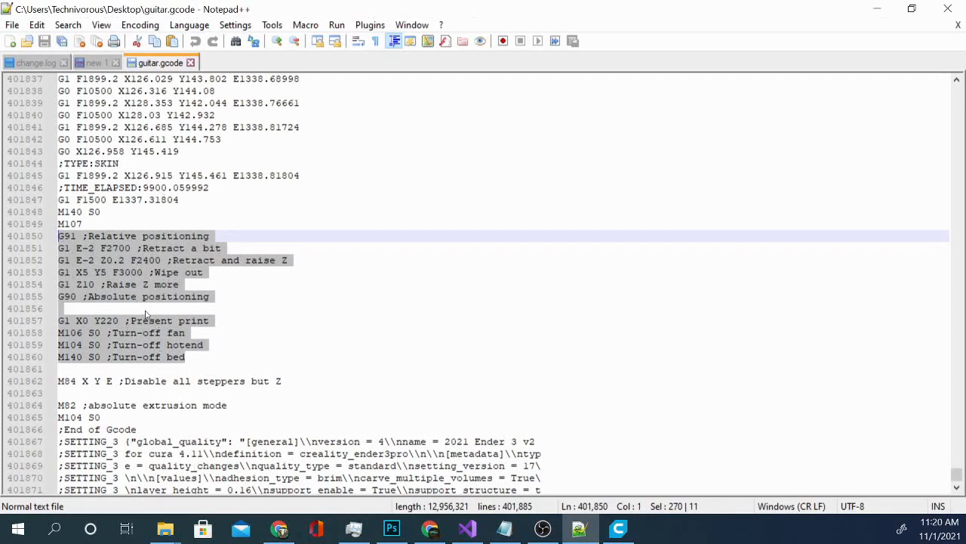
{"action": "mouse_move", "coordinate": [371, 272]}
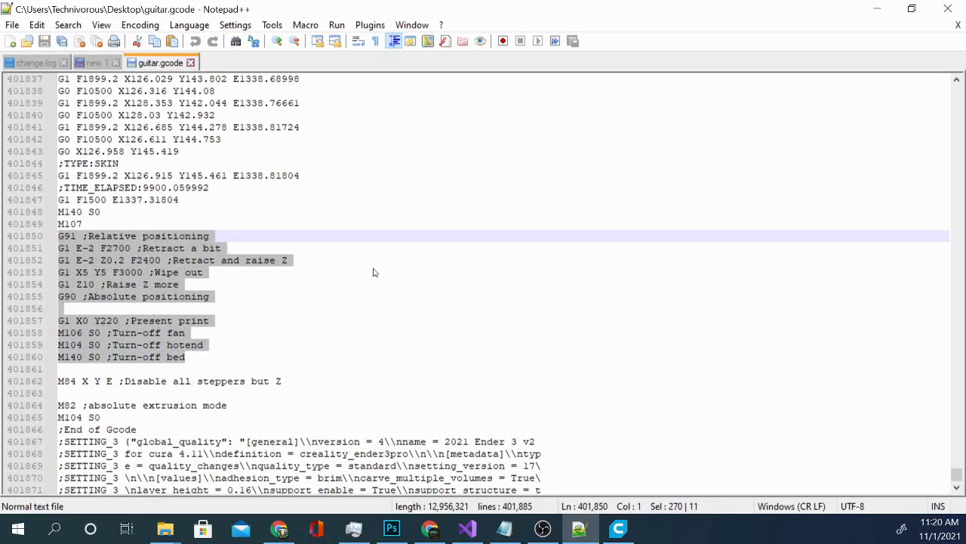
{"action": "mouse_move", "coordinate": [199, 294]}
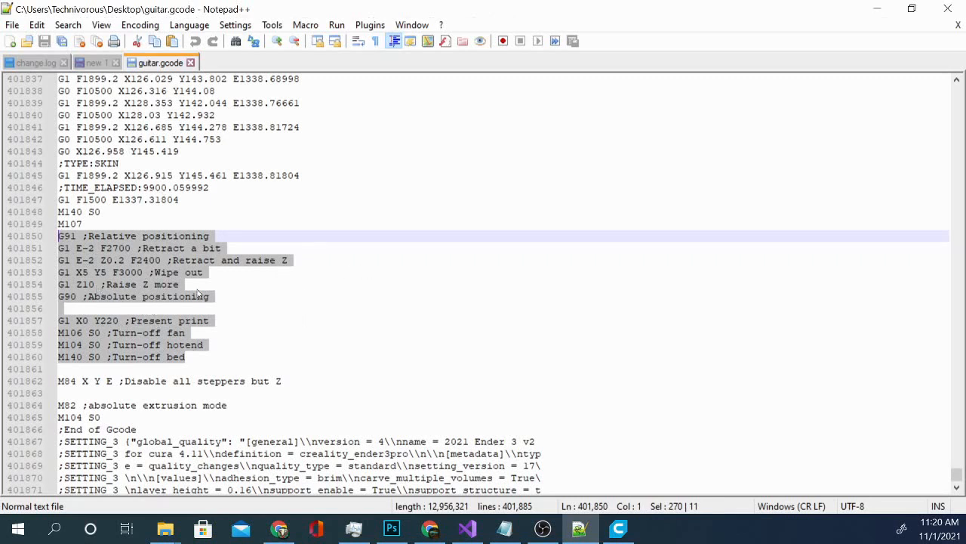
{"action": "mouse_move", "coordinate": [288, 364]}
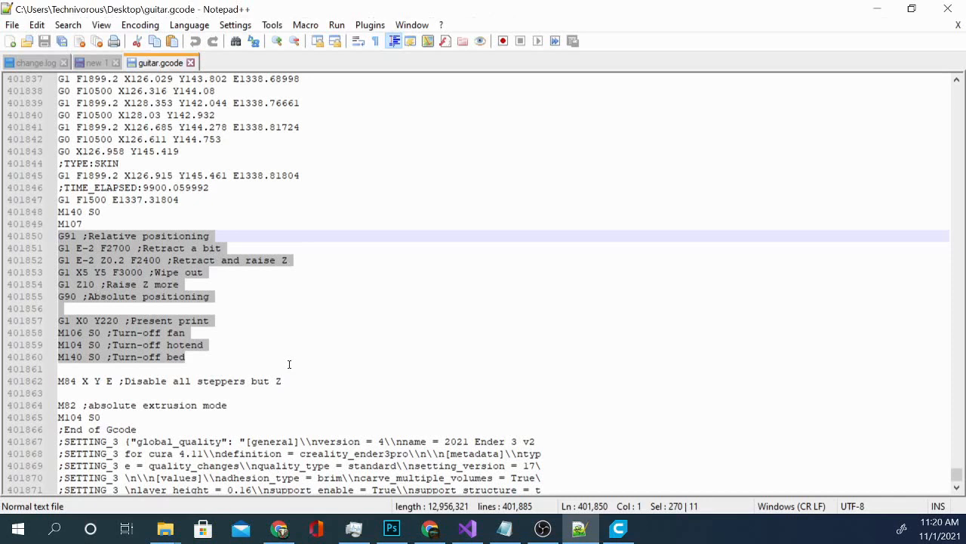
{"action": "mouse_move", "coordinate": [293, 352]}
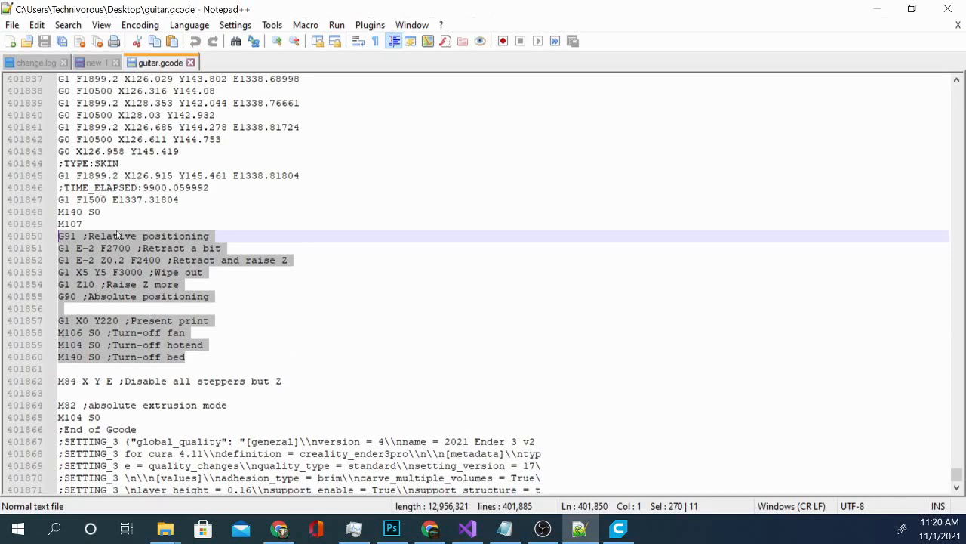
Return to Notepad++ at the print moves just before guitar.gcode's end G-code section
{"action": "left_click", "coordinate": [75, 223]}
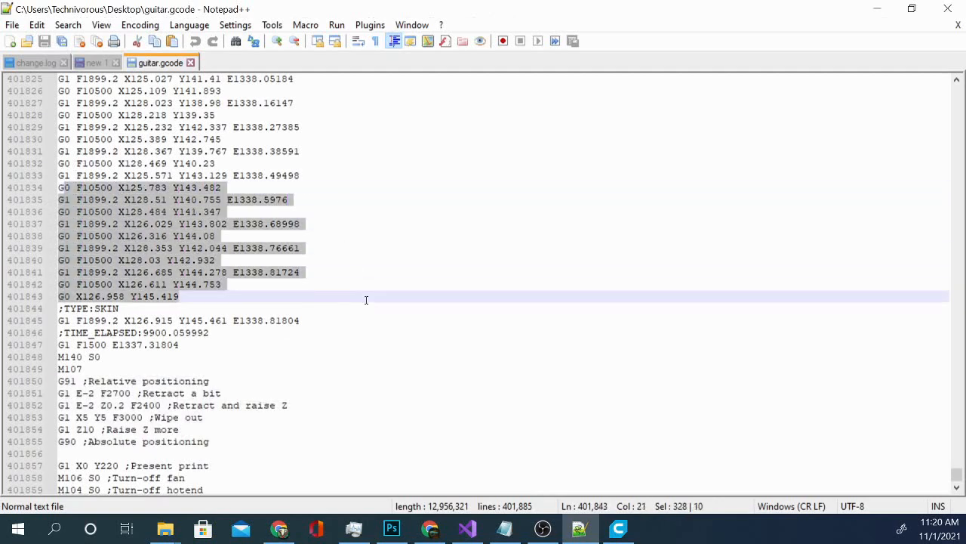
Jump back to line 1 of guitar.gcode, where the Marlin header begins
{"action": "scroll", "scroll_direction": "up", "scroll_amount": 3}
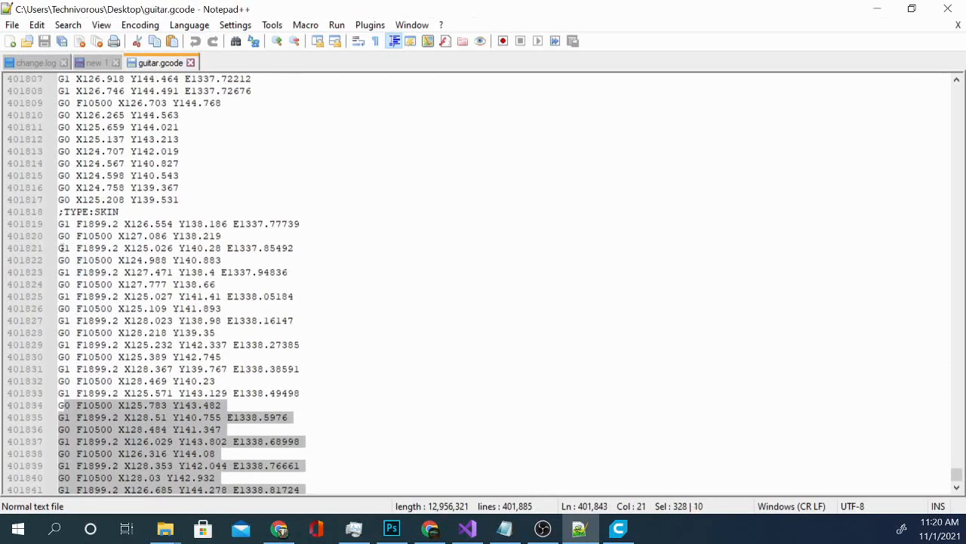
{"action": "scroll", "scroll_direction": "down", "scroll_amount": 3}
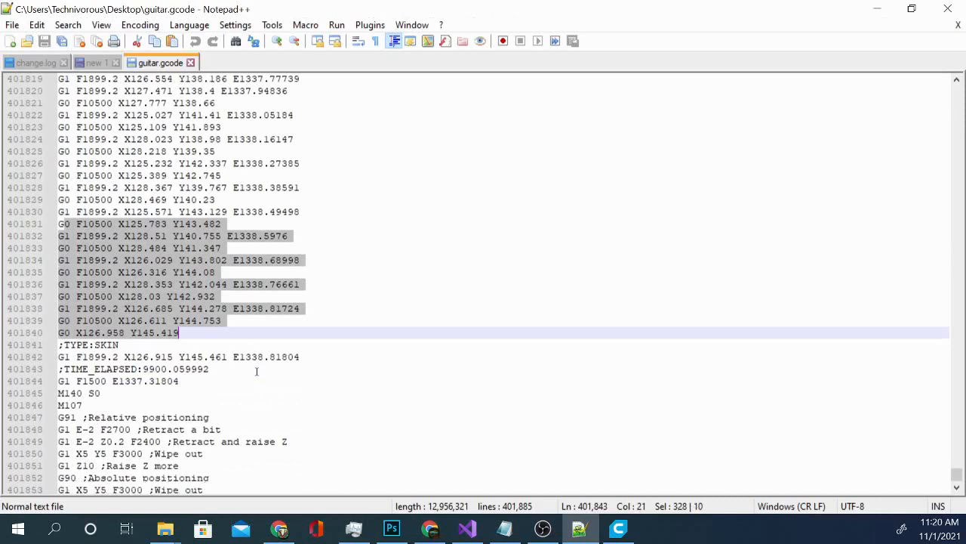
{"action": "scroll", "scroll_direction": "up", "scroll_amount": 3}
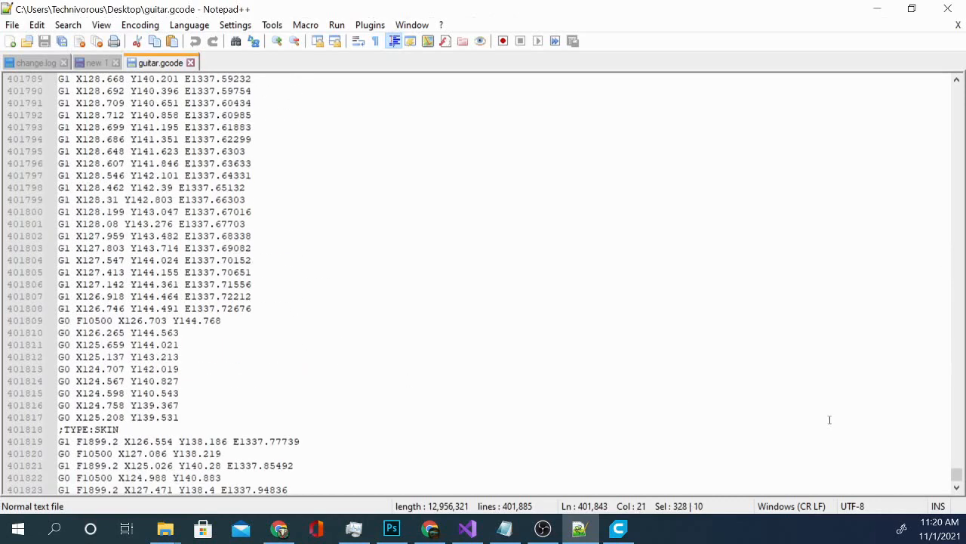
{"action": "key", "text": "ctrl+Home"}
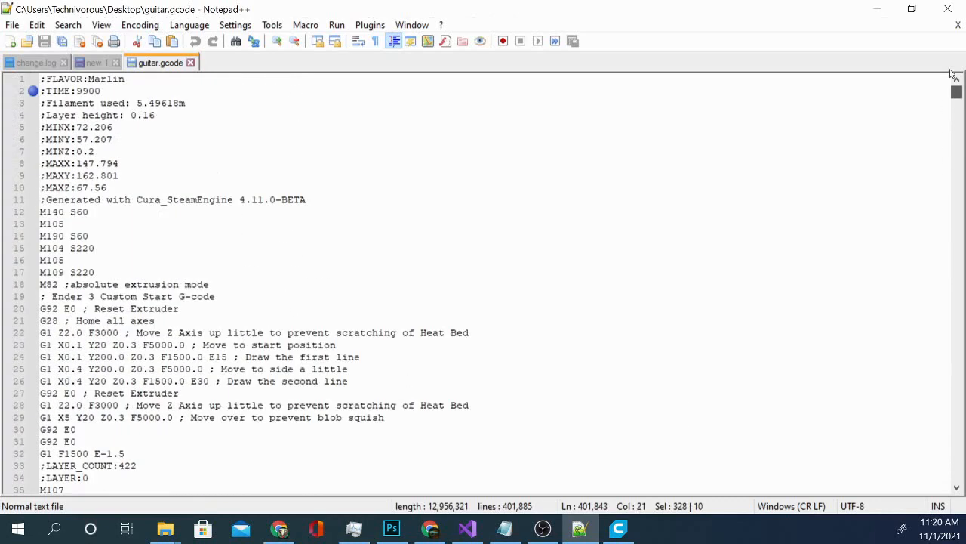
Review the start G-code lines 17–31 (M109 S220 to G92 E0), then switch to Cura's machine settings
{"action": "scroll", "scroll_direction": "down", "scroll_amount": 3}
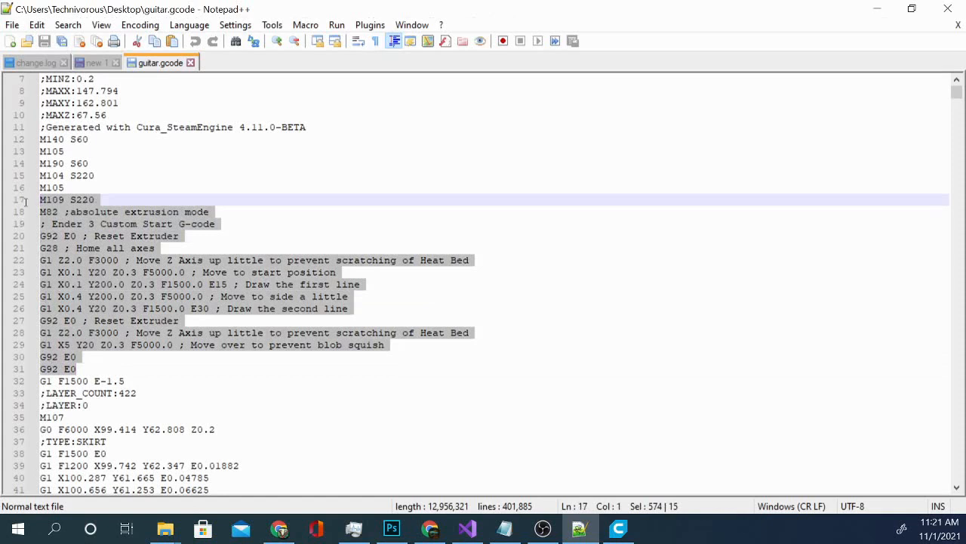
{"action": "mouse_move", "coordinate": [320, 246]}
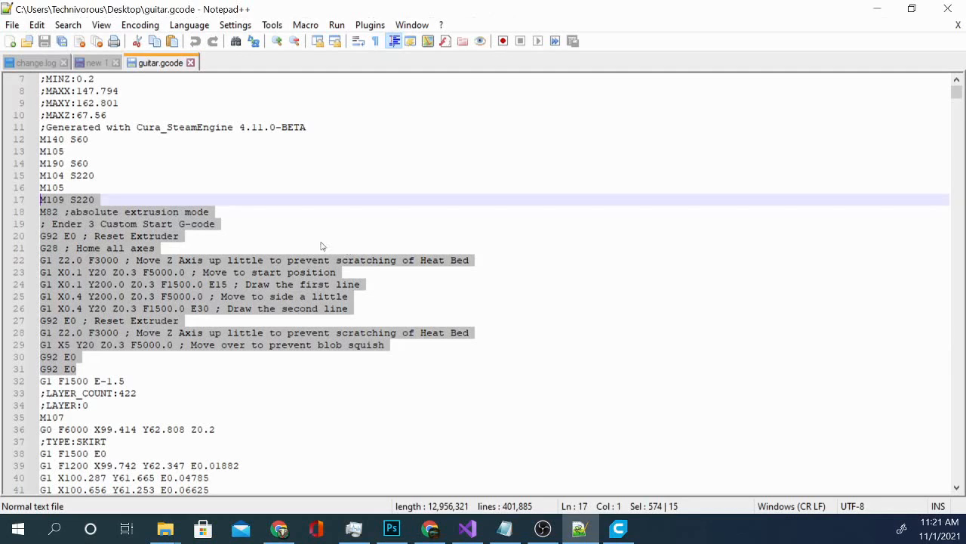
{"action": "scroll", "scroll_direction": "up", "scroll_amount": 3}
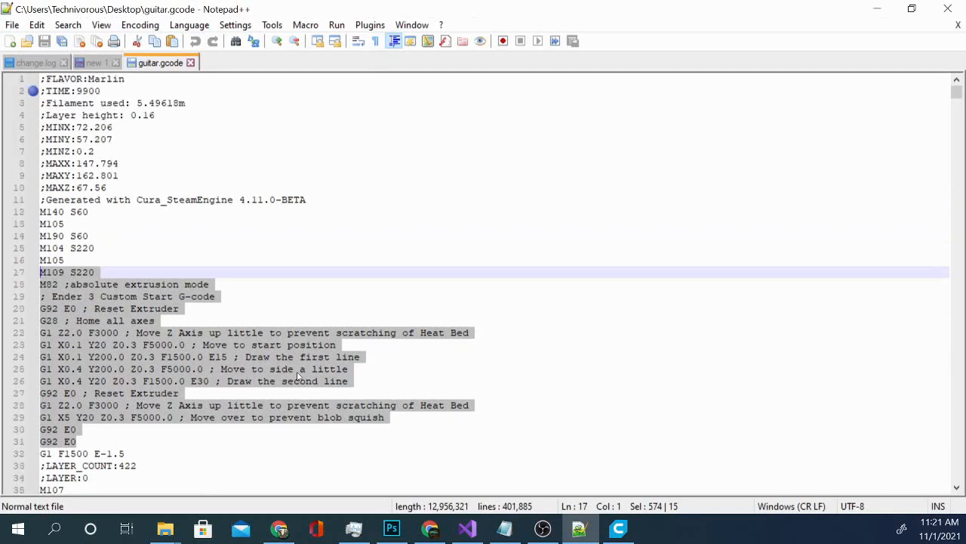
{"action": "scroll", "scroll_direction": "down", "scroll_amount": 3}
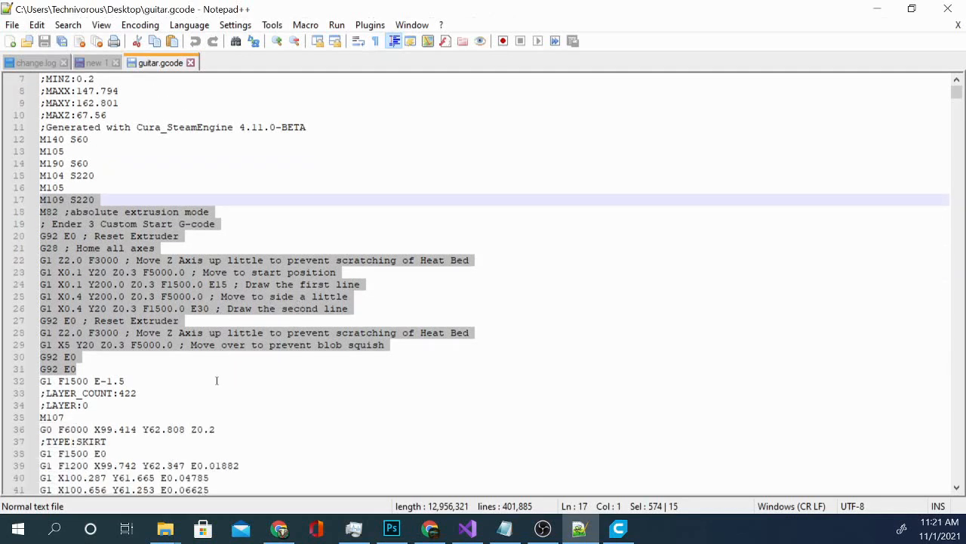
{"action": "scroll", "scroll_direction": "up", "scroll_amount": 3}
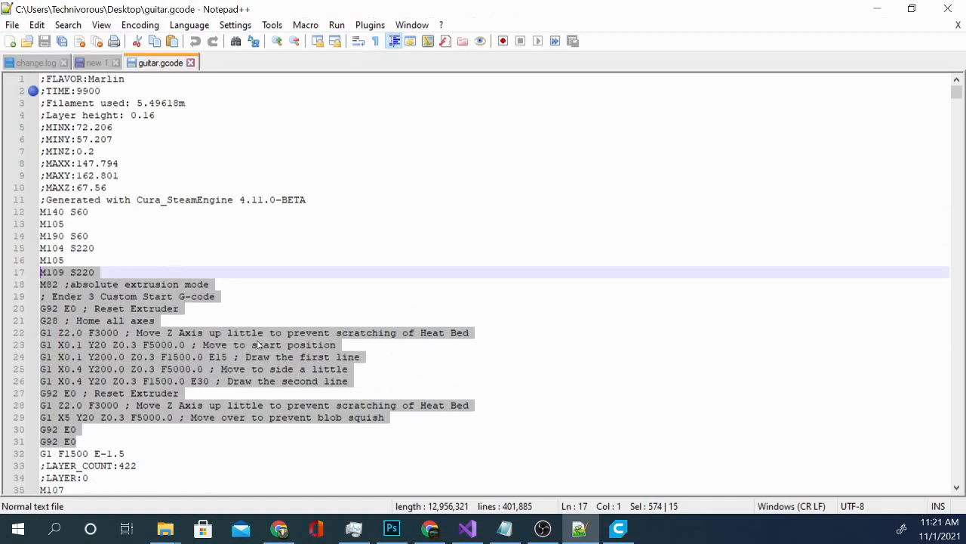
{"action": "left_click", "coordinate": [618, 529]}
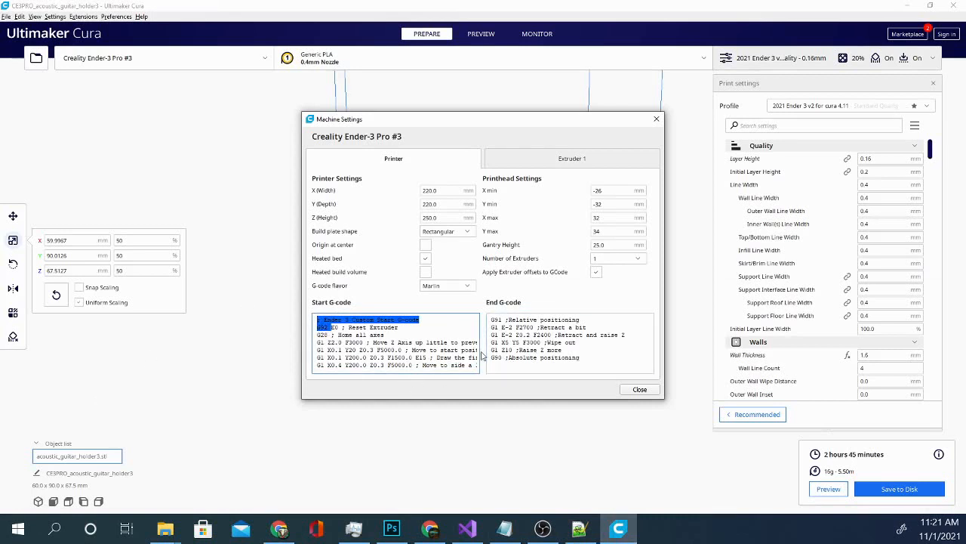
{"action": "mouse_move", "coordinate": [531, 401]}
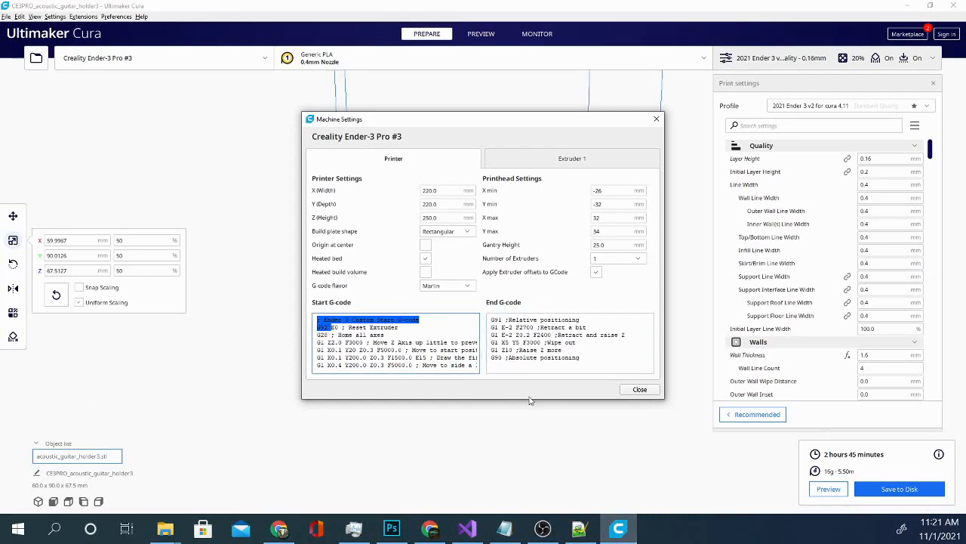
Close the Machine Settings dialog and then the Preferences dialog in Cura
{"action": "left_click", "coordinate": [640, 389]}
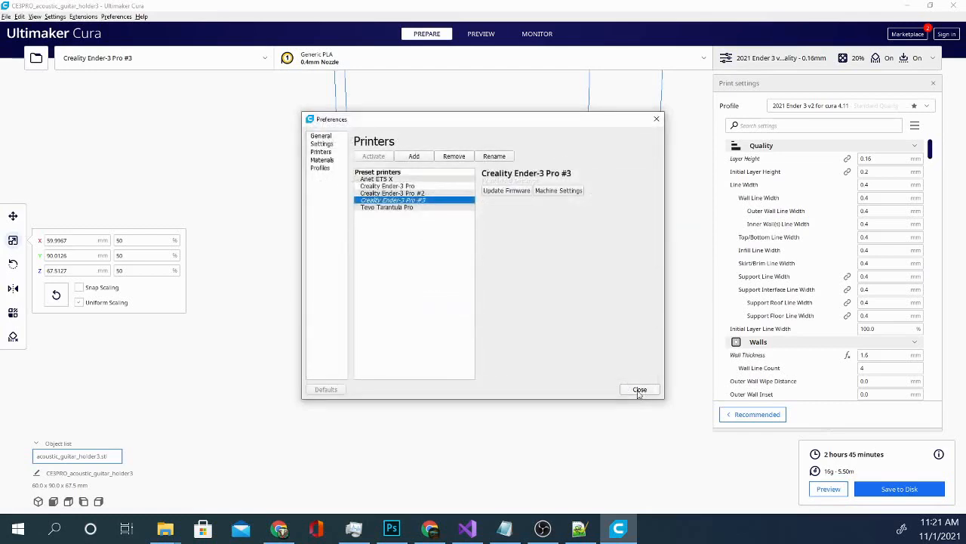
{"action": "left_click", "coordinate": [640, 390]}
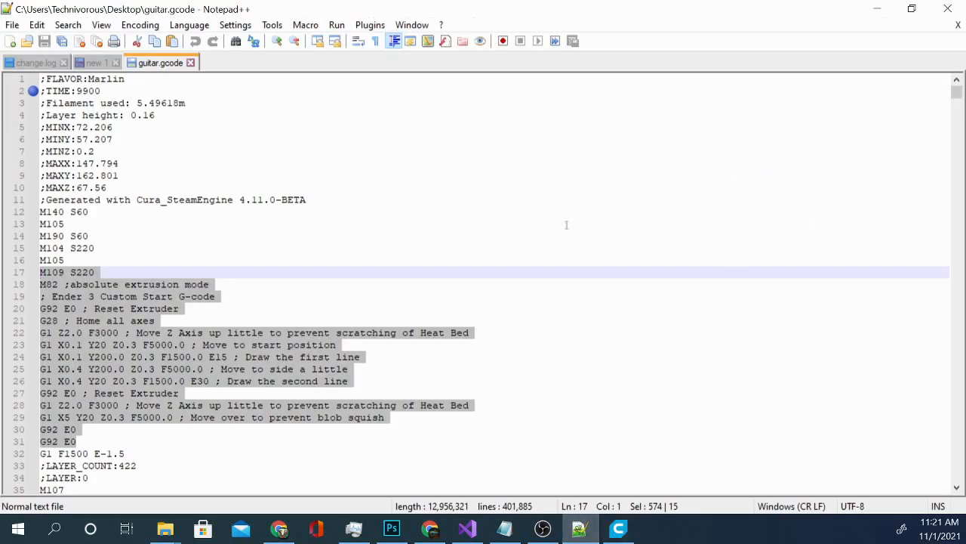
{"action": "mouse_move", "coordinate": [473, 191]}
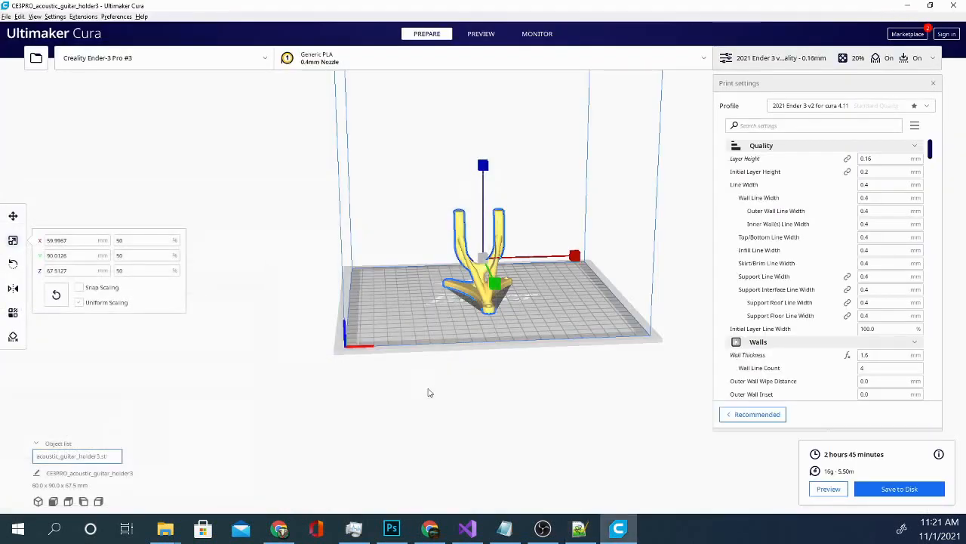
{"action": "mouse_move", "coordinate": [528, 413]}
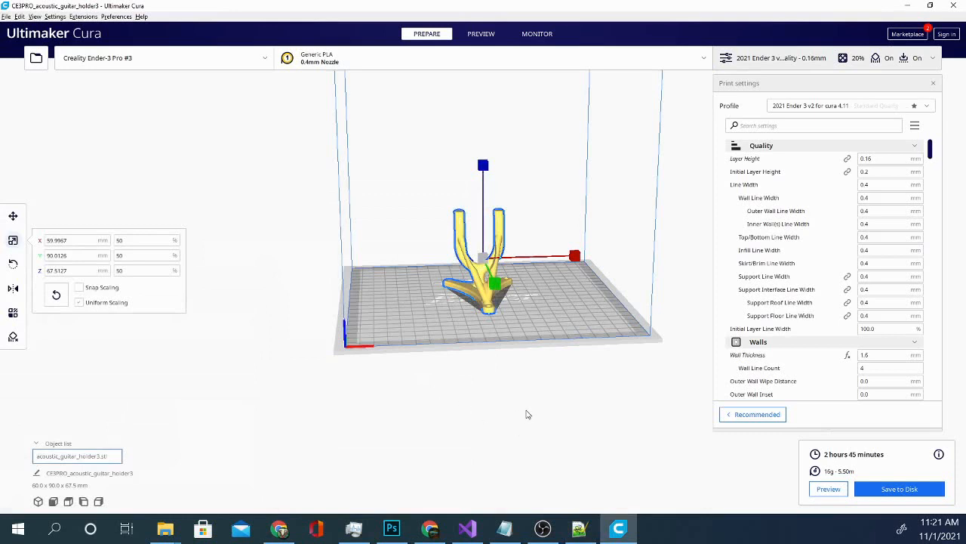
{"action": "mouse_move", "coordinate": [433, 362]}
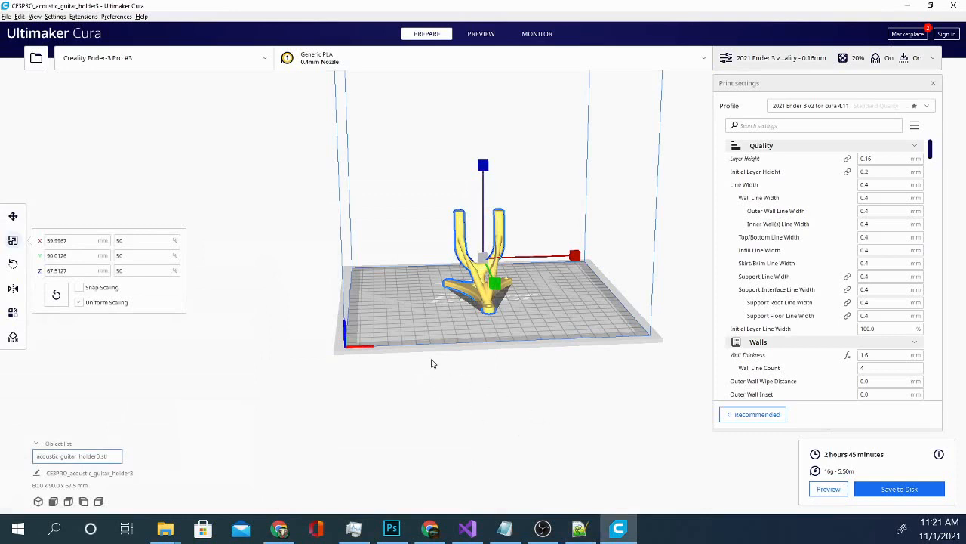